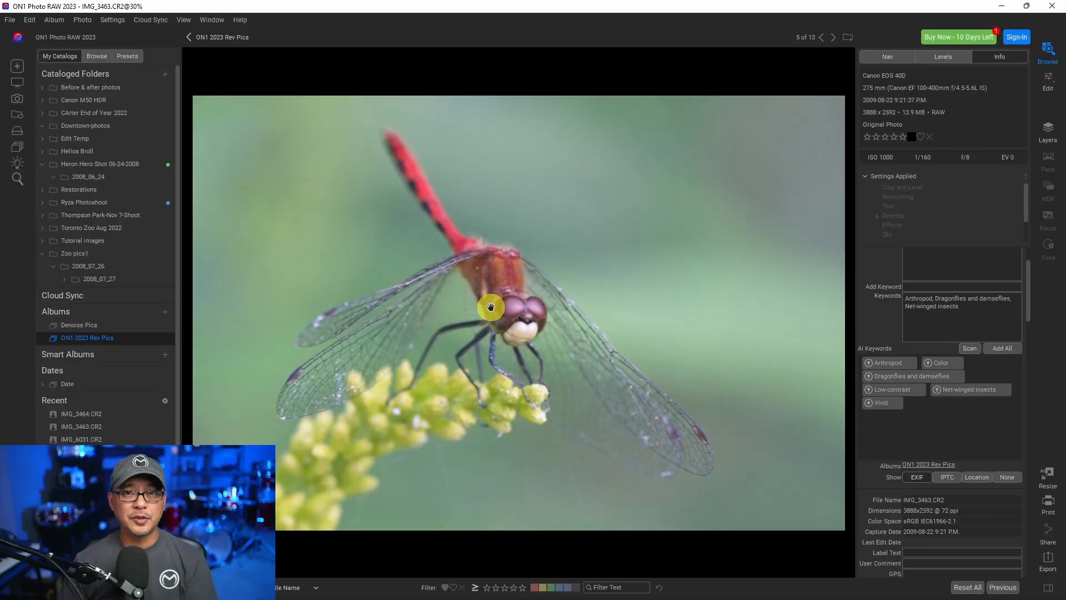
pyautogui.moveTo(618, 318)
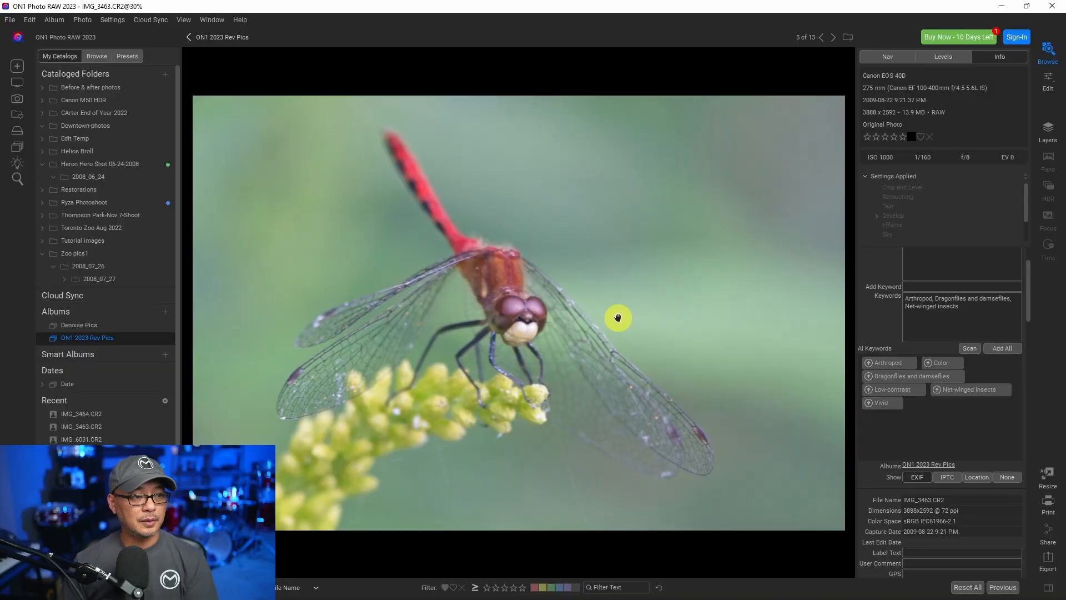
pyautogui.moveTo(548, 310)
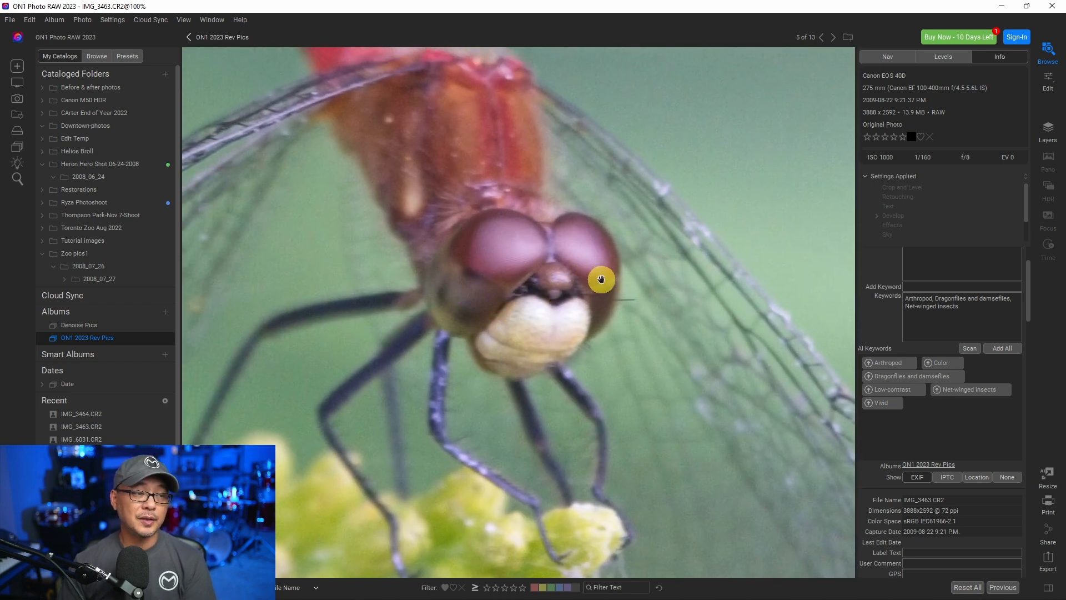
pyautogui.moveTo(640, 259)
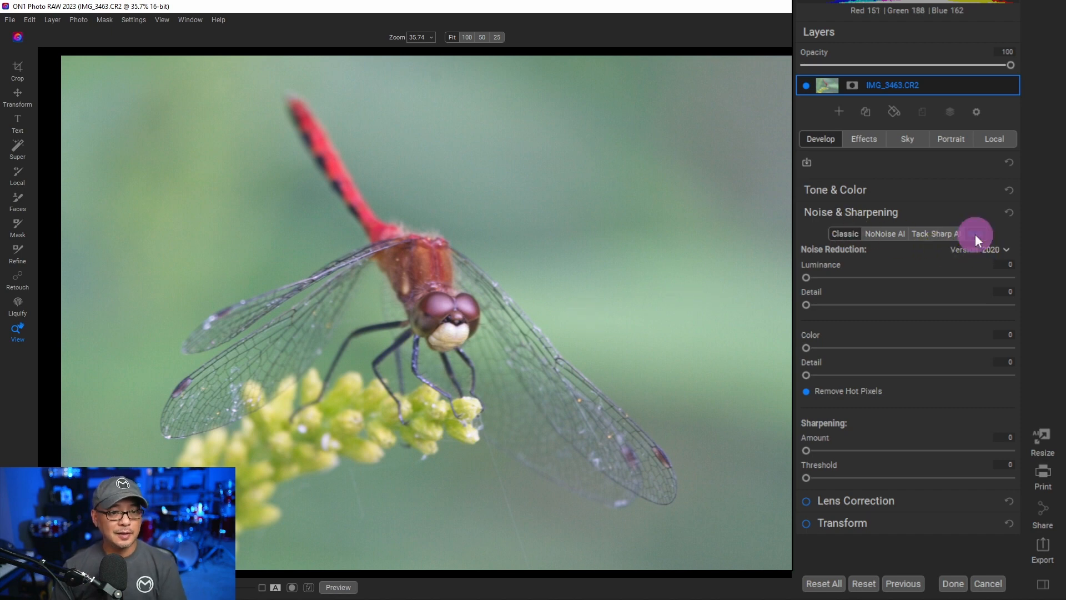
# Step: Enable Both (NoNoise AI + Tack Sharp AI) and zoom in on the dragonfly's face
pyautogui.click(976, 233)
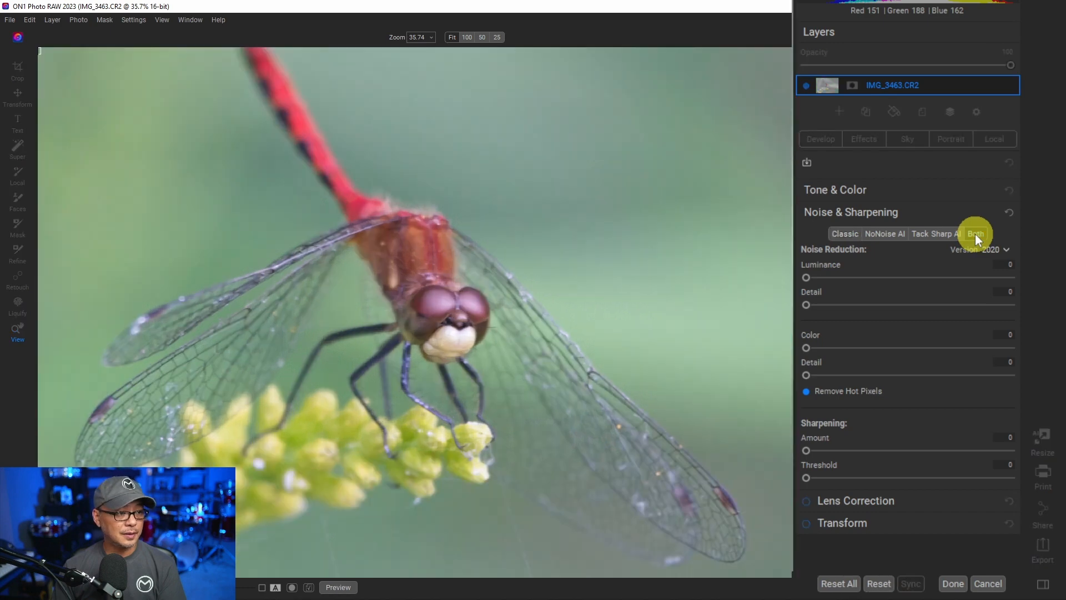
pyautogui.click(975, 233)
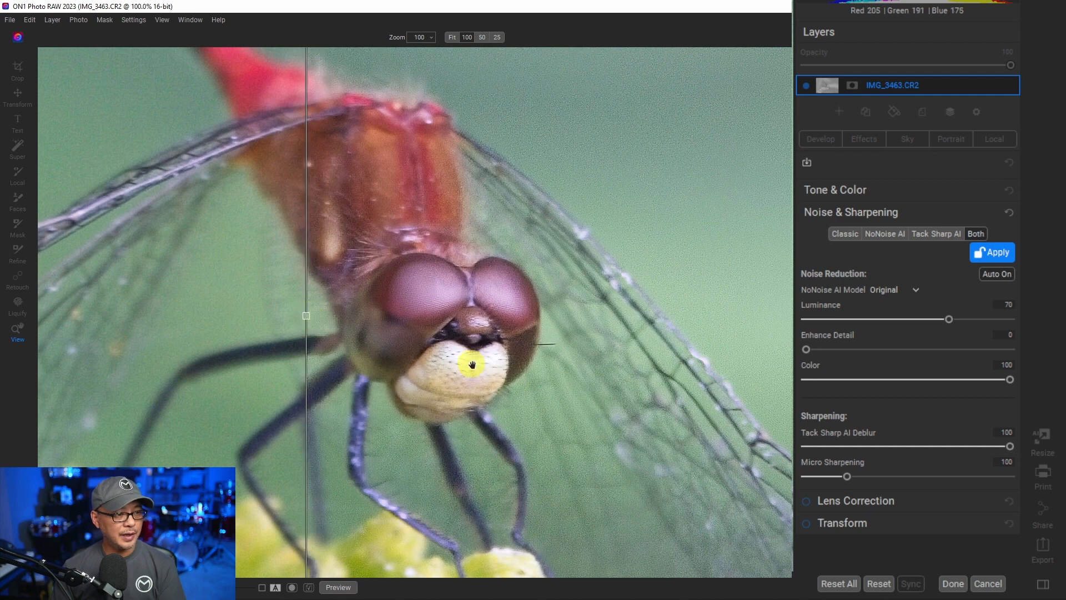
pyautogui.moveTo(445, 369)
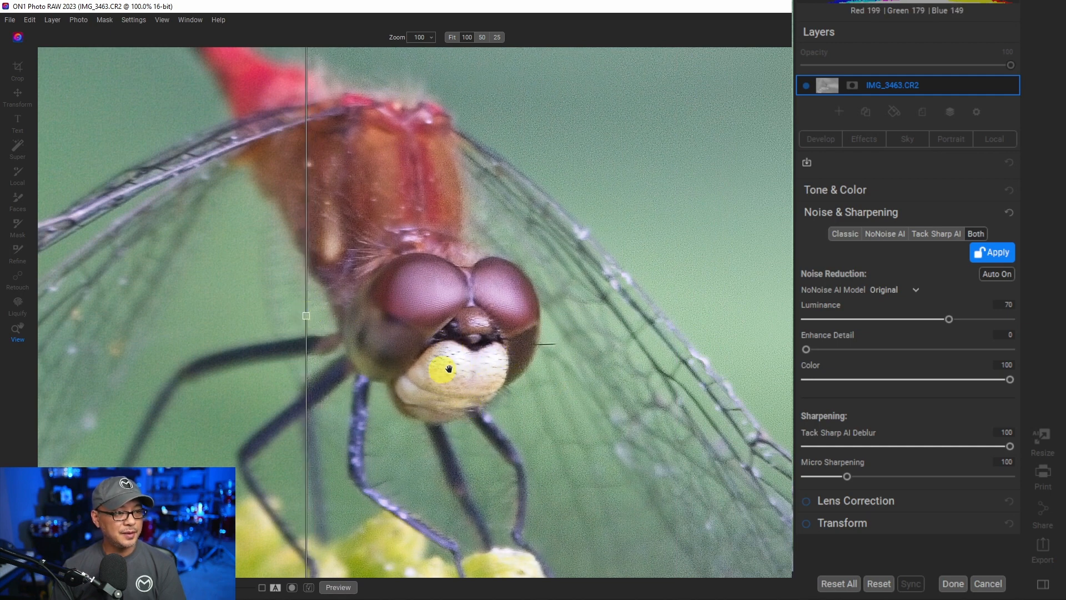
pyautogui.moveTo(356, 324)
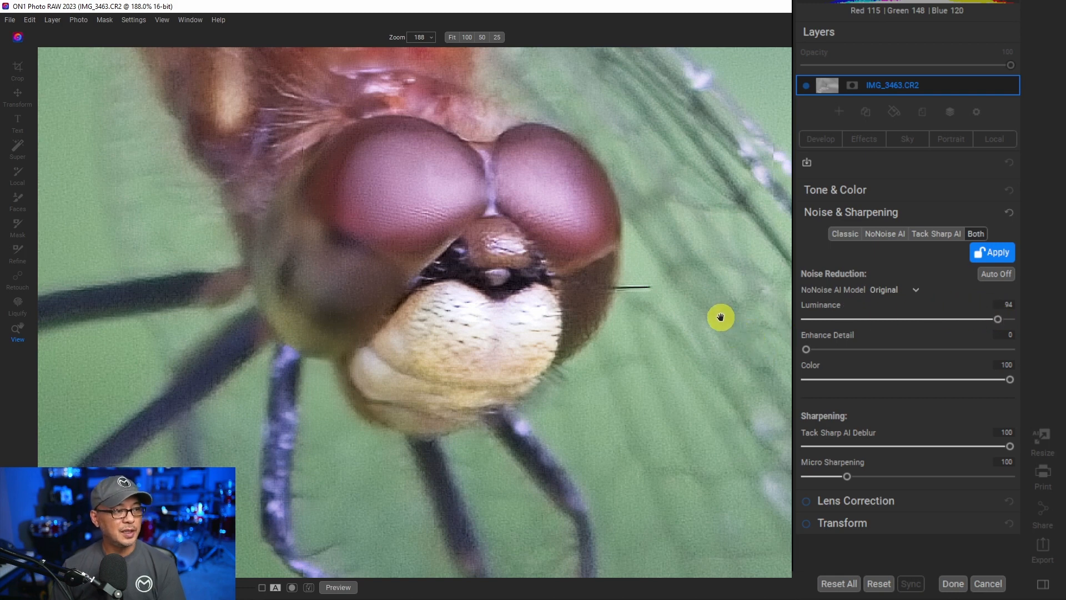
pyautogui.moveTo(858, 477)
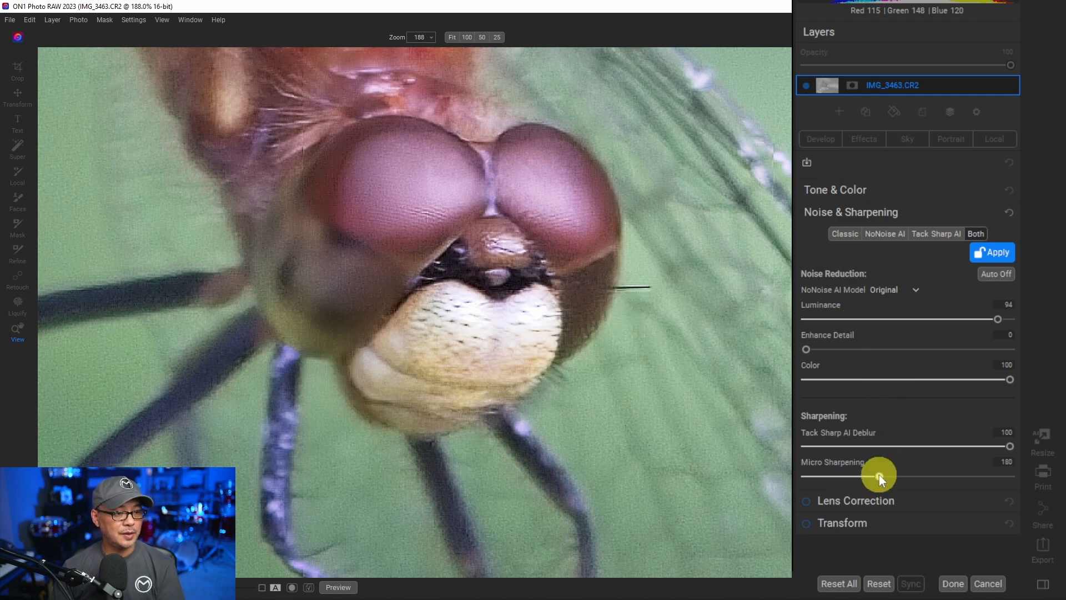
# Step: Fit the view to show the whole dragonfly after luminance 94 and micro sharpening 158
pyautogui.click(452, 36)
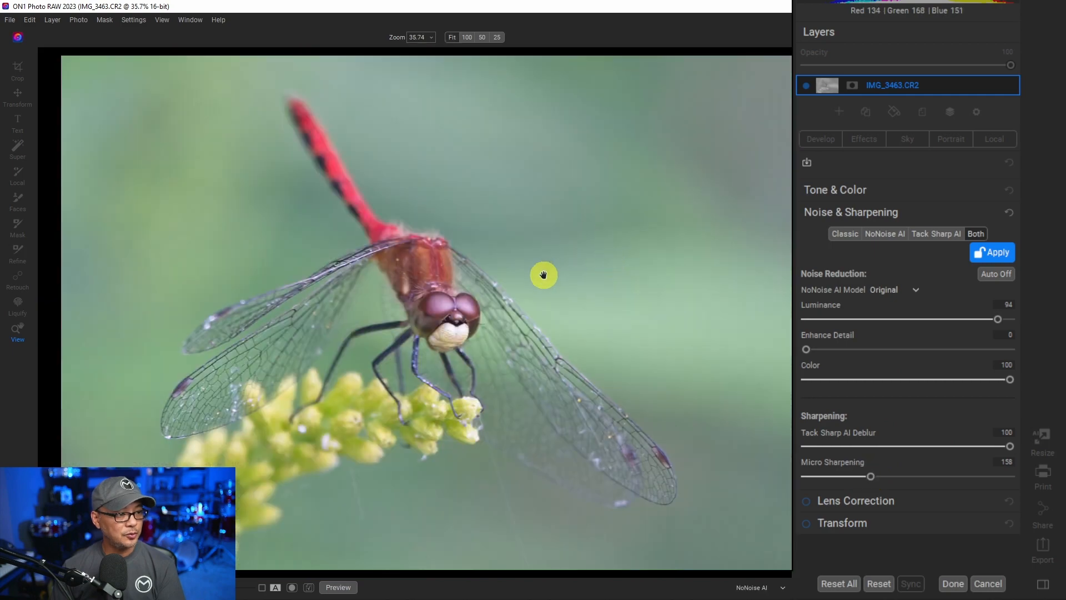
pyautogui.click(338, 586)
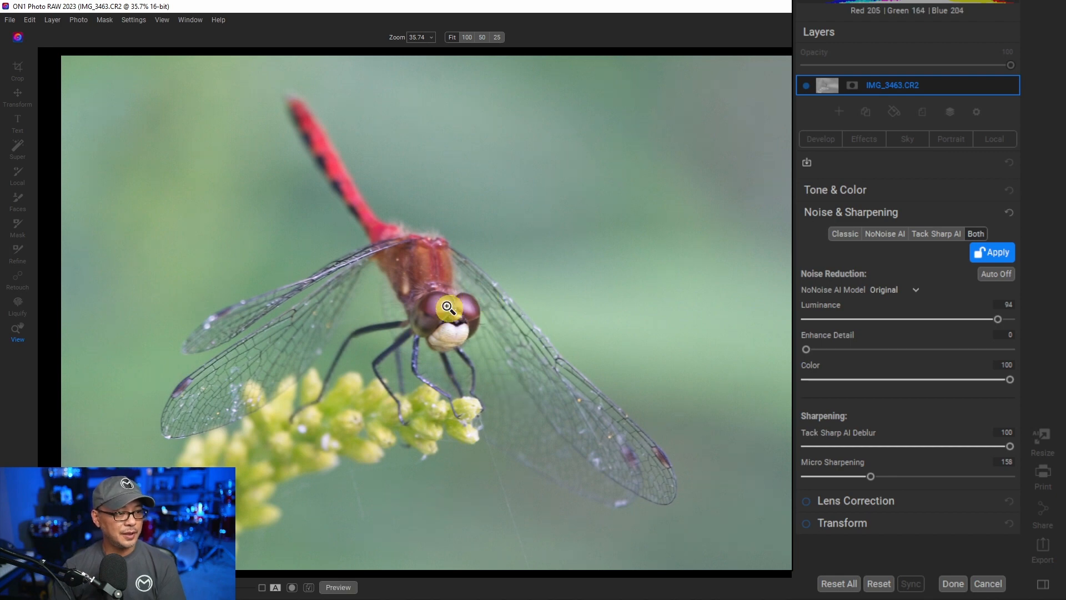
pyautogui.moveTo(526, 336)
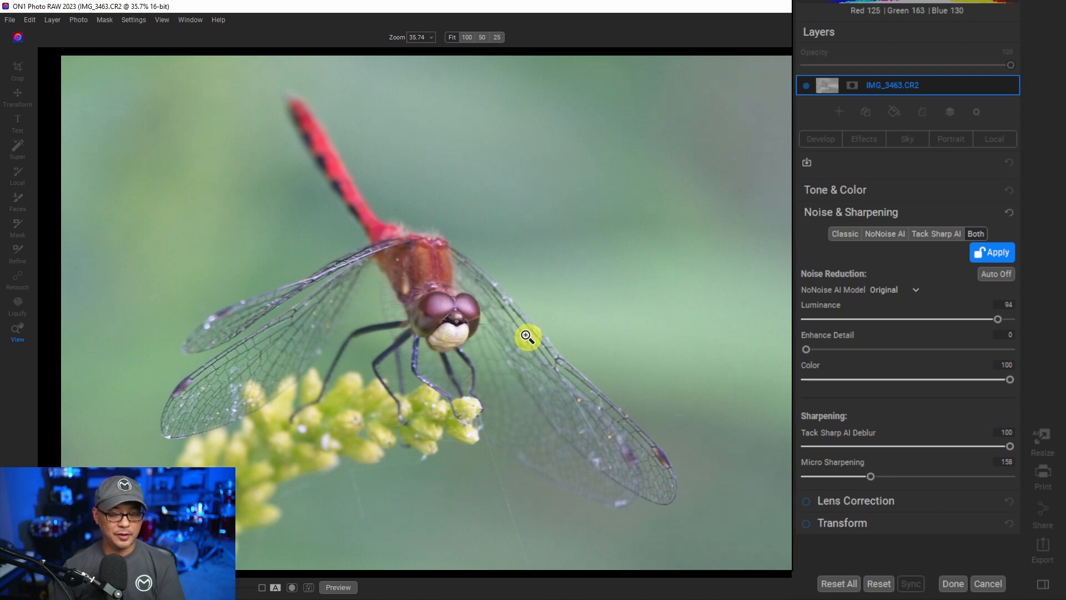
pyautogui.click(337, 587)
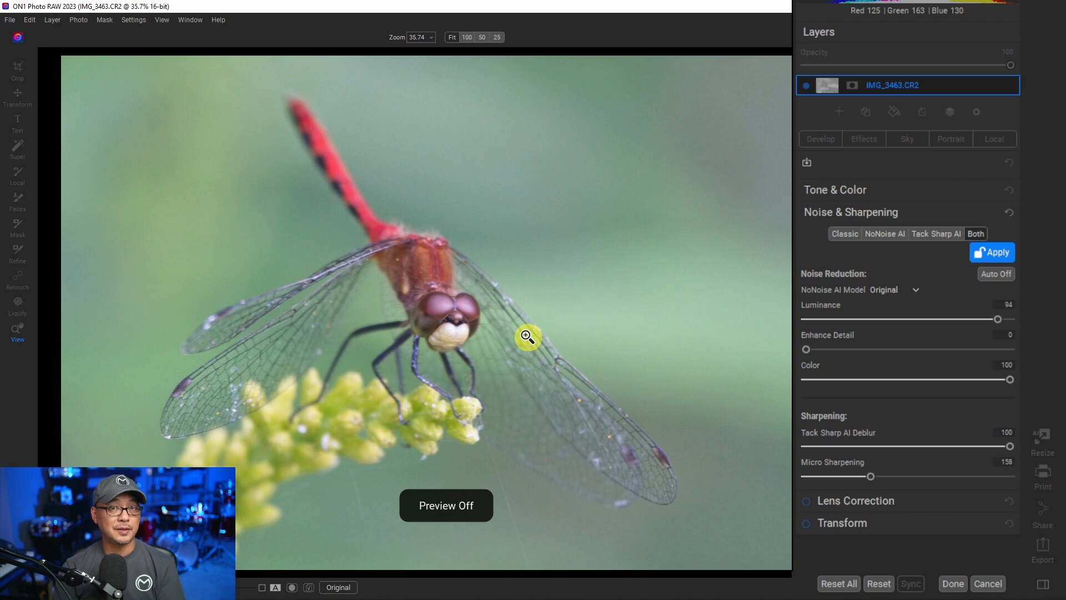
pyautogui.click(469, 40)
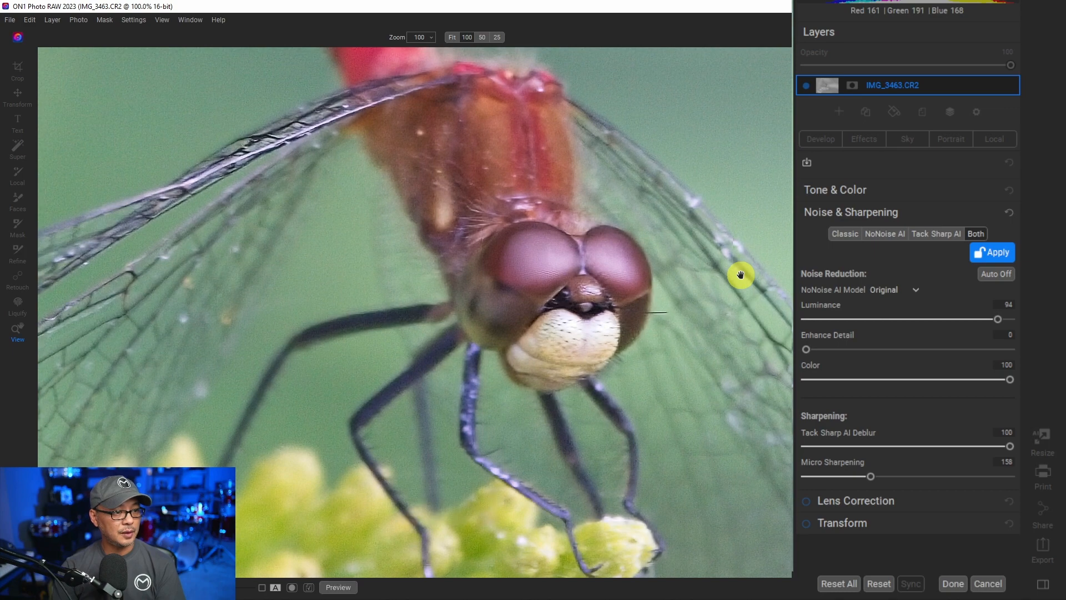
pyautogui.click(451, 37)
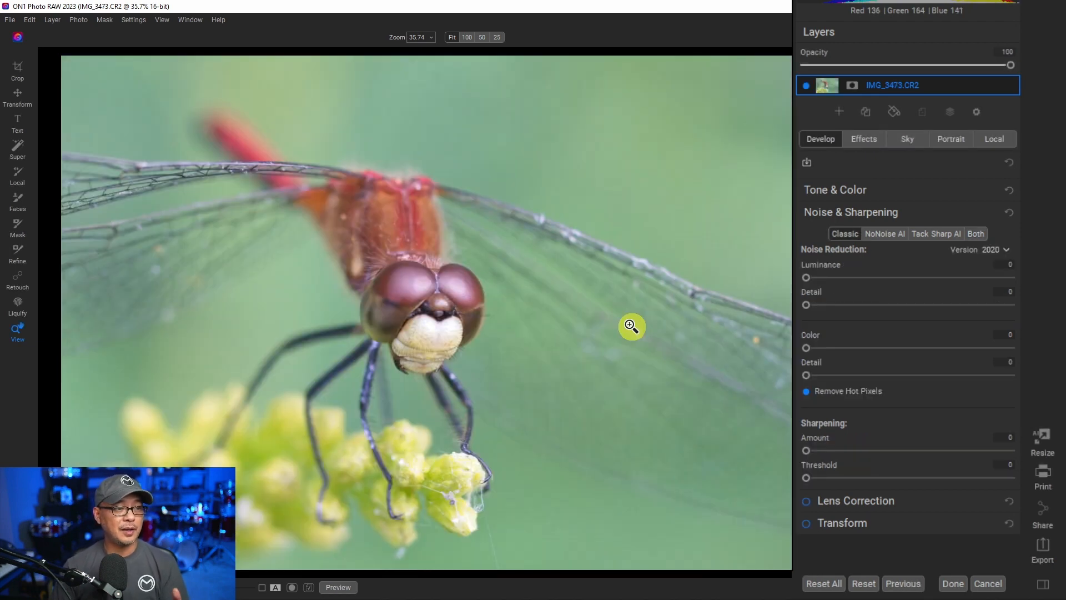
pyautogui.moveTo(502, 287)
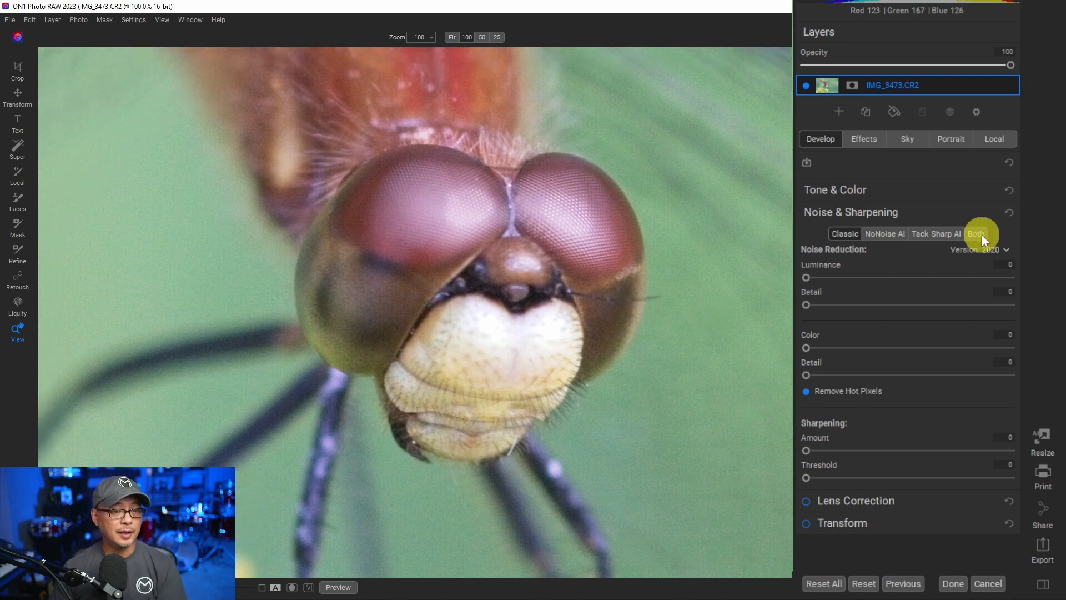
# Step: Enable Both at default strengths, slide the before/after split across the face, then zoom on the eyes
pyautogui.click(977, 234)
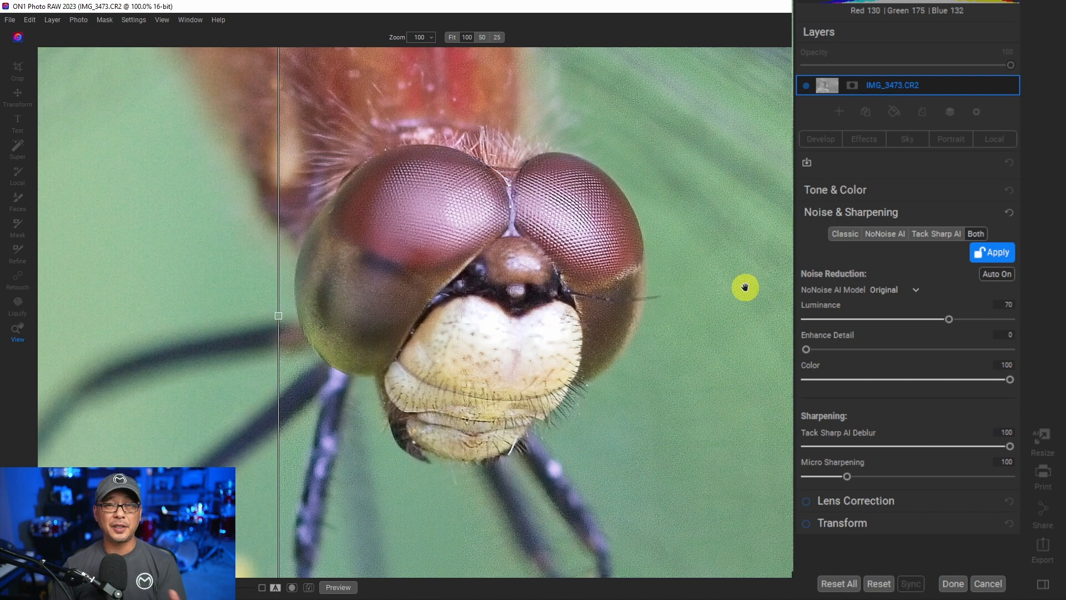
pyautogui.moveTo(603, 221)
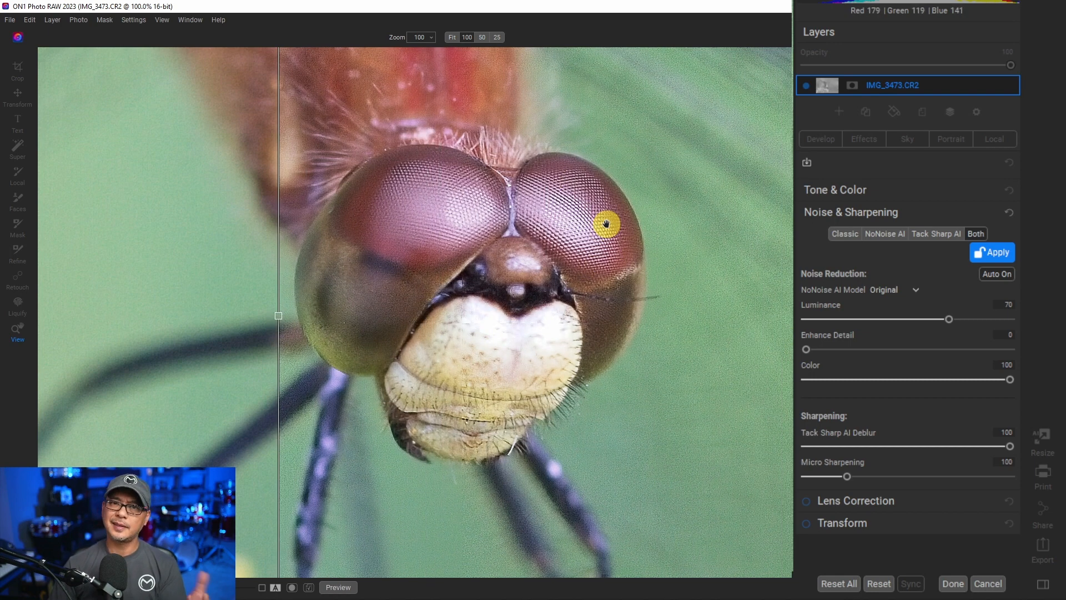
pyautogui.moveTo(510, 310)
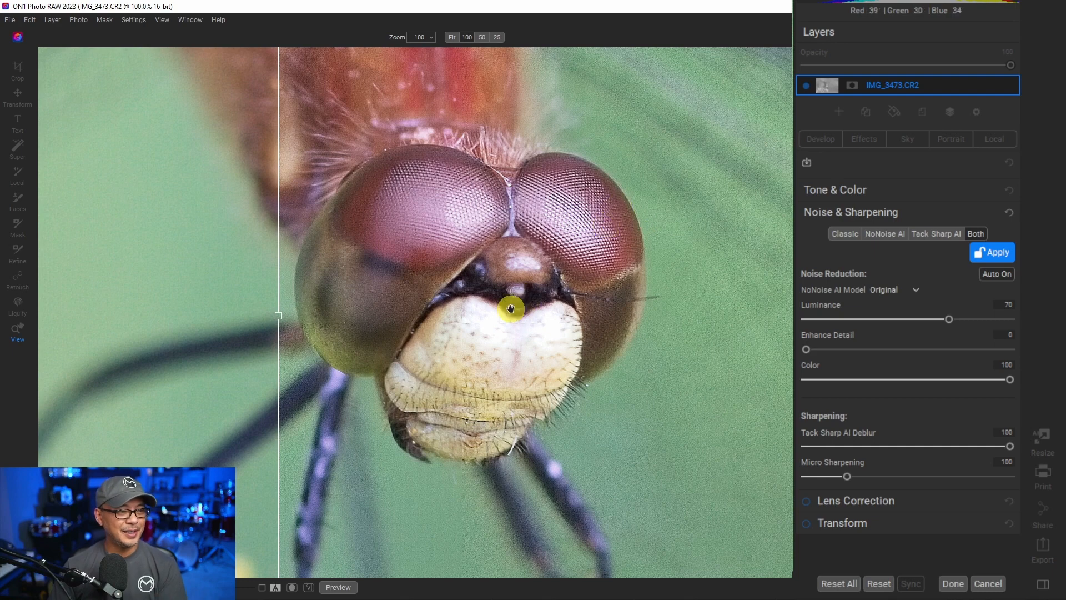
pyautogui.moveTo(737, 335)
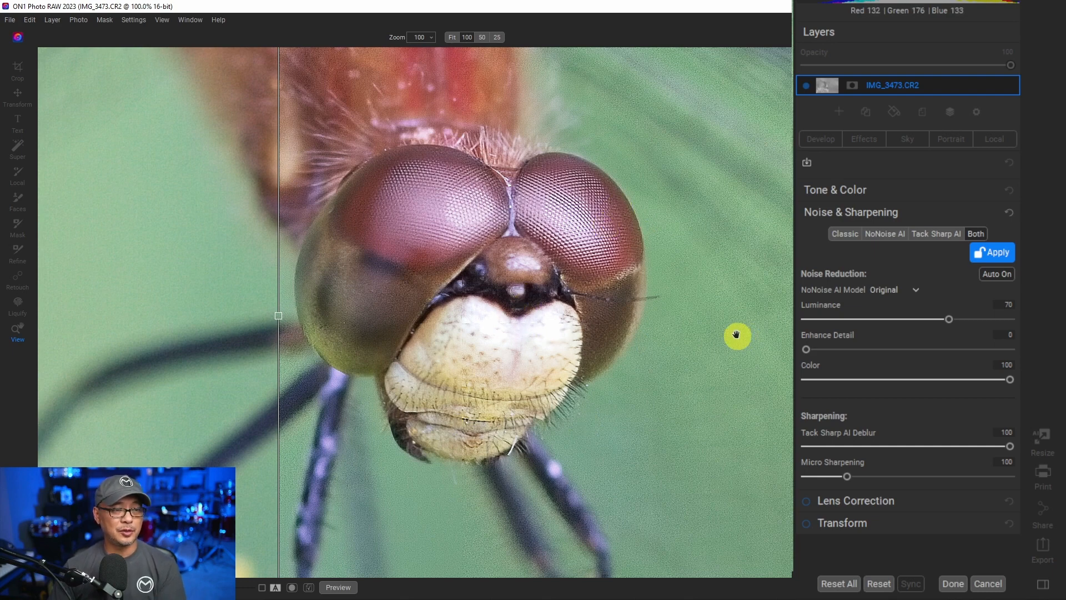
pyautogui.moveTo(281, 319)
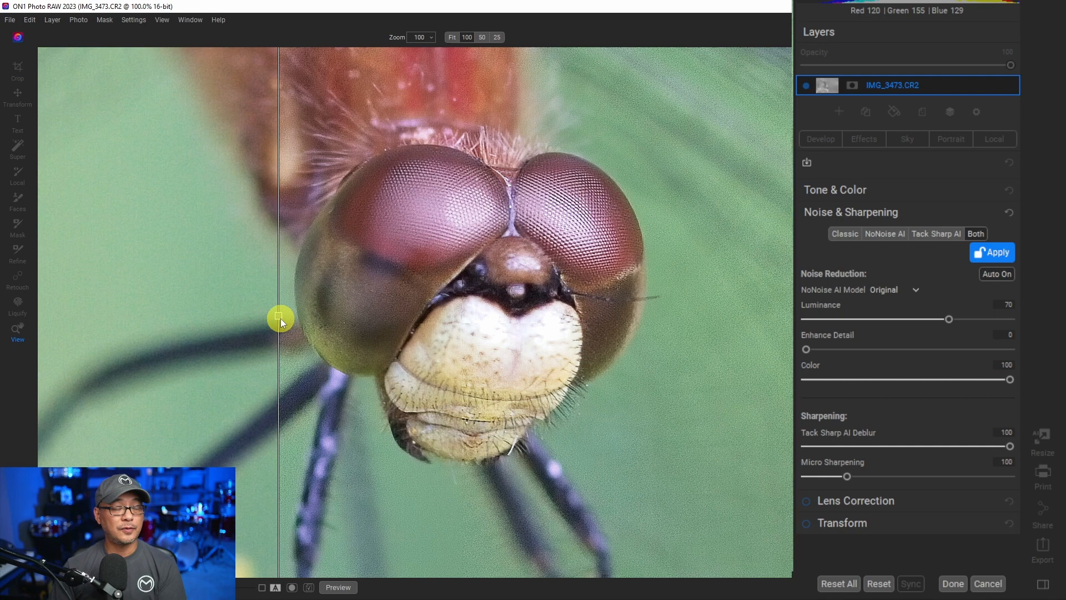
pyautogui.moveTo(281, 316); pyautogui.dragTo(693, 316)
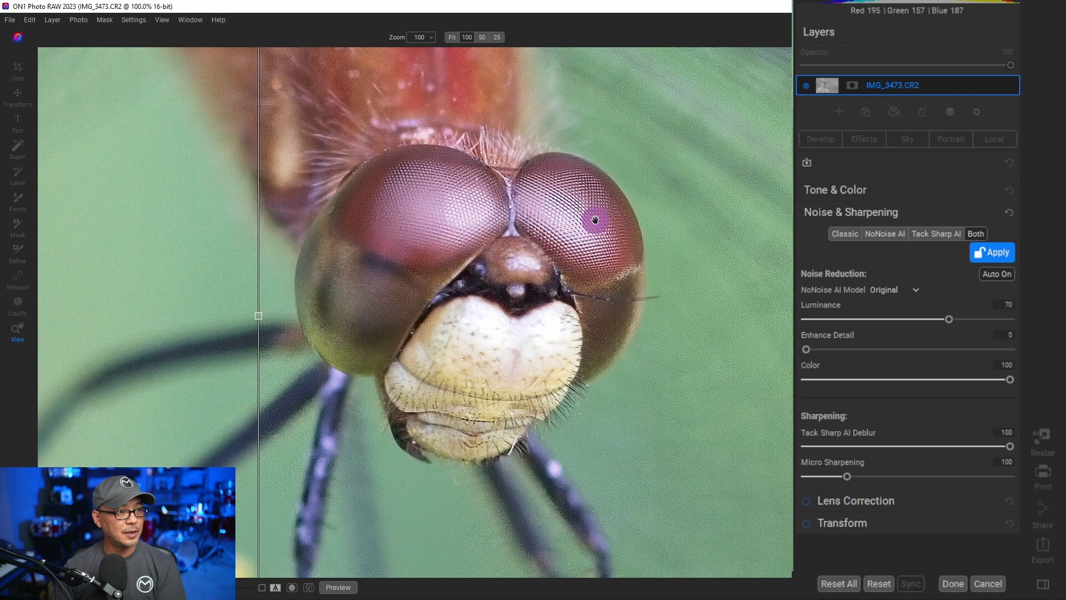
pyautogui.click(451, 37)
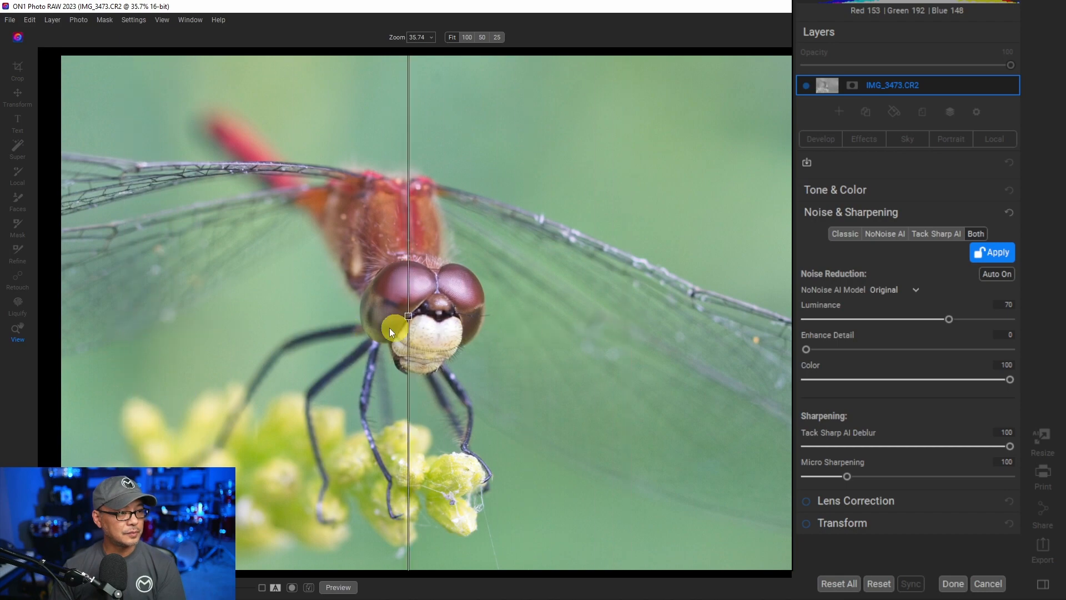
pyautogui.click(467, 37)
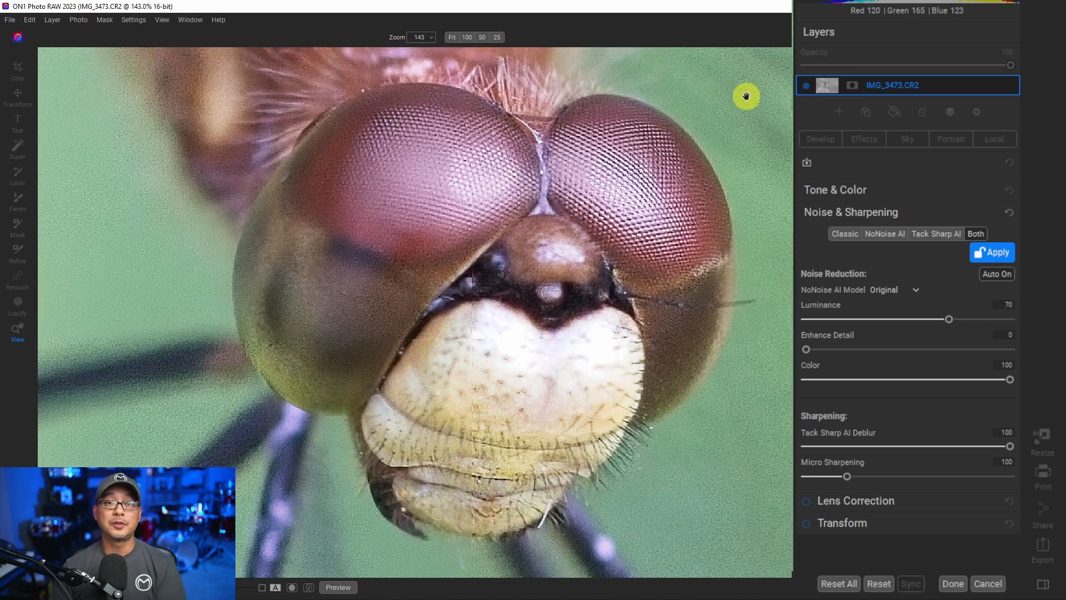
pyautogui.moveTo(1032, 335)
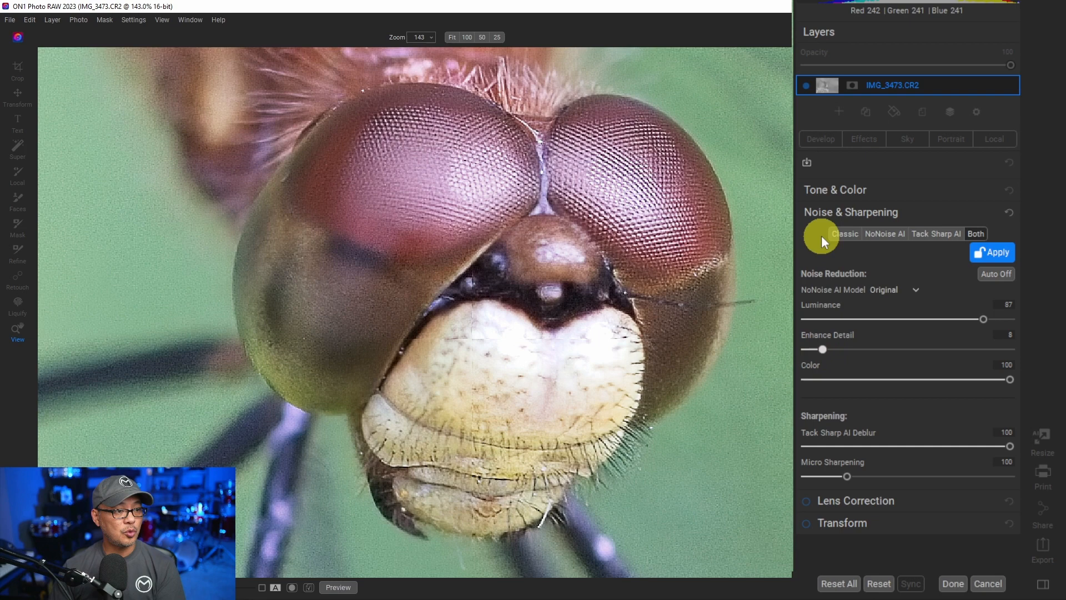
pyautogui.moveTo(887, 327)
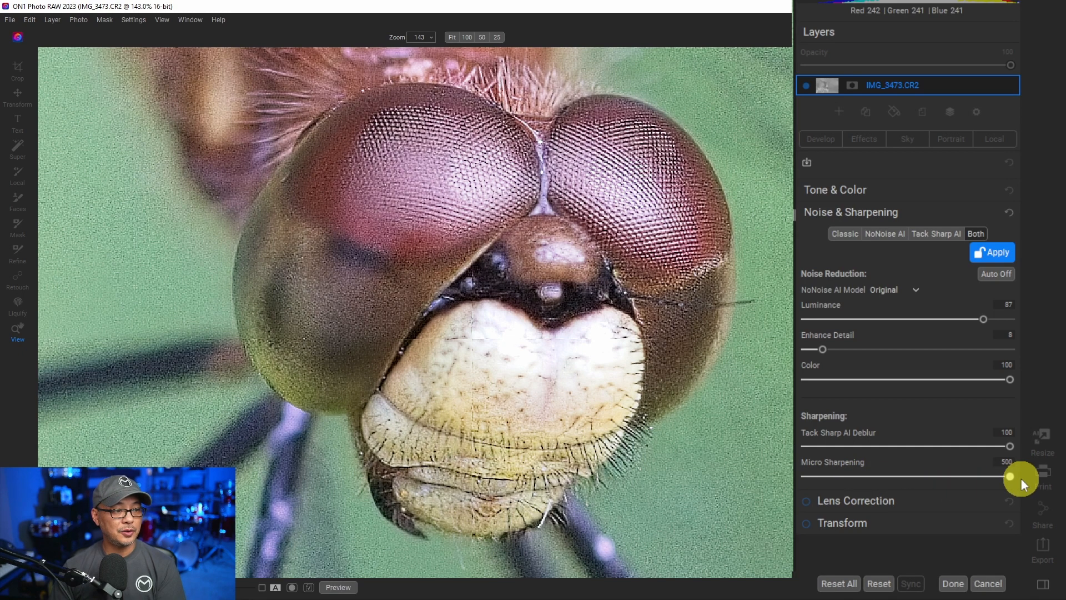
pyautogui.moveTo(1017, 481)
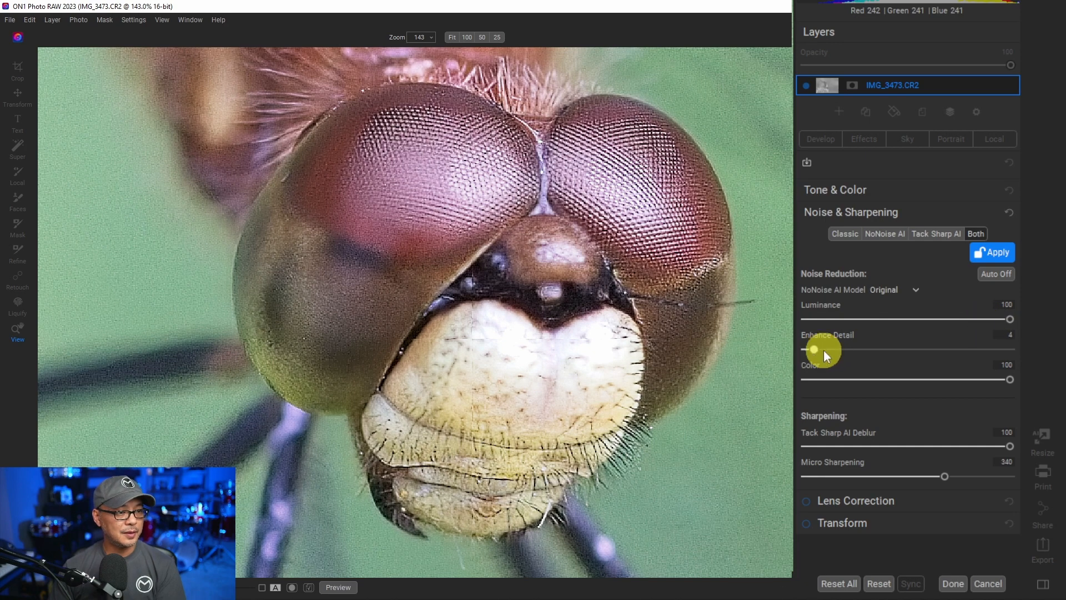
pyautogui.moveTo(670, 337)
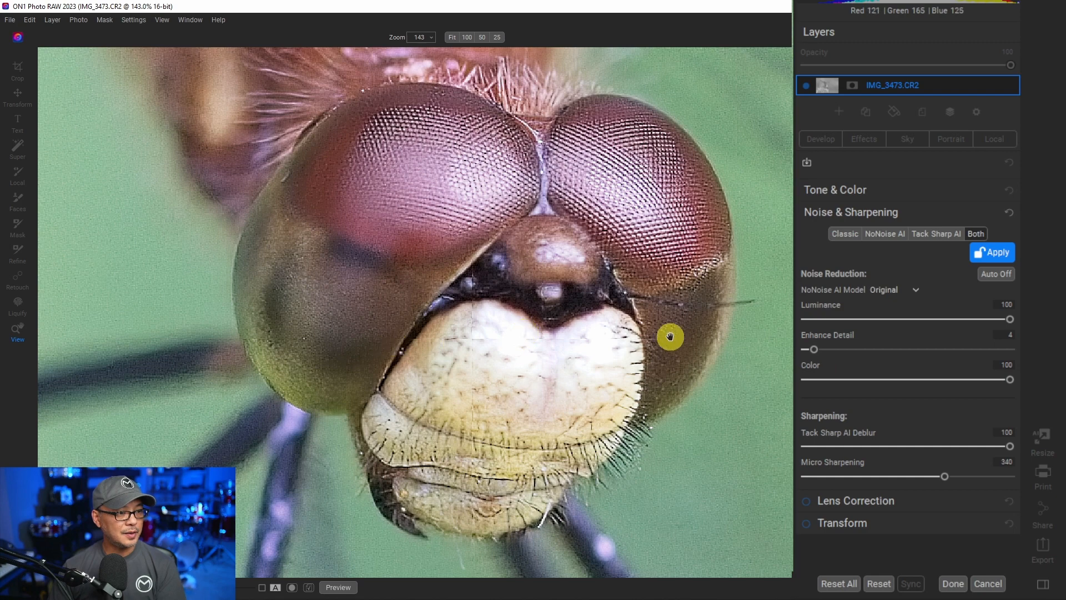
pyautogui.moveTo(470, 398)
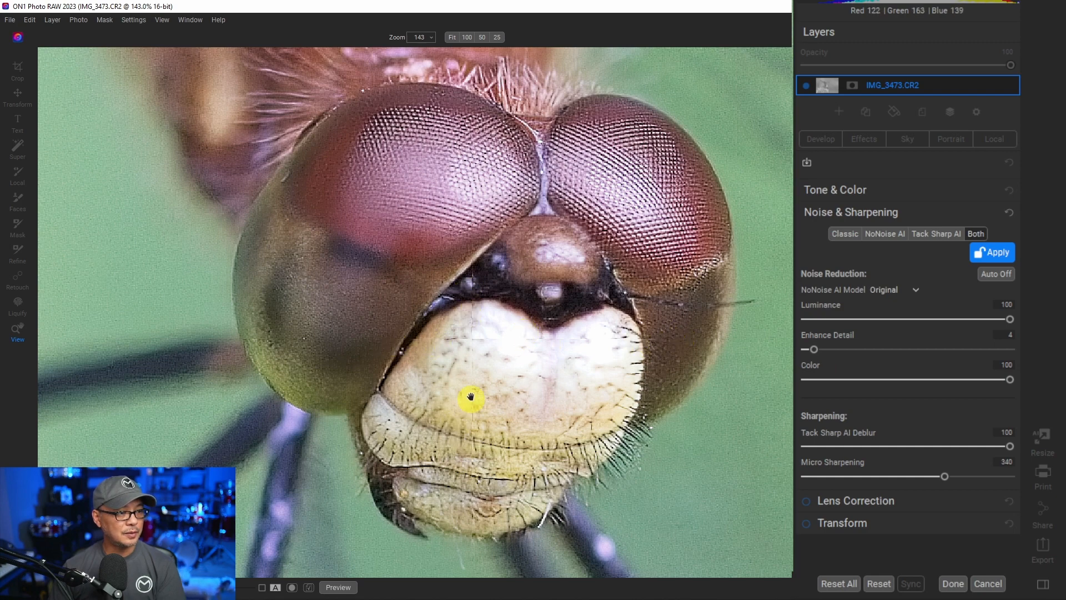
pyautogui.moveTo(690, 364)
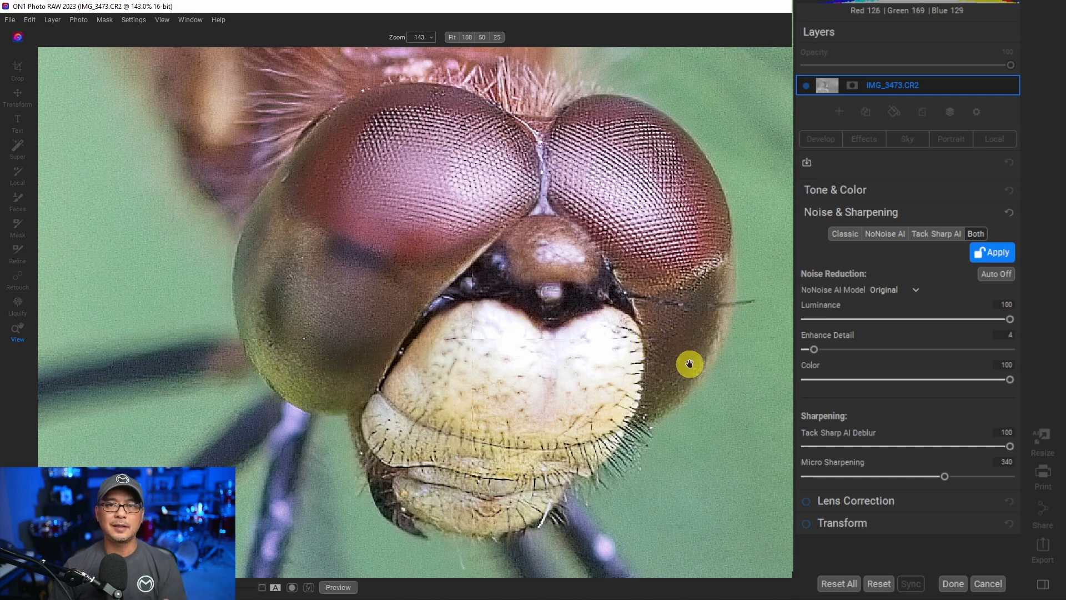
pyautogui.moveTo(636, 340)
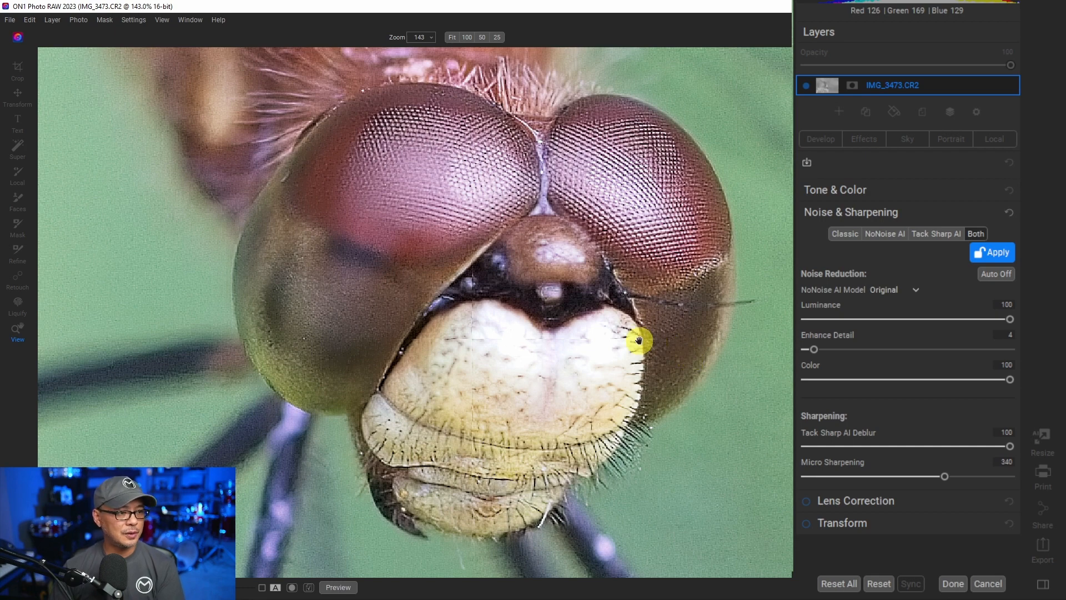
# Step: Fit the view to show the whole dragonfly with luminance 100, detail 4, micro sharpening 340
pyautogui.click(452, 36)
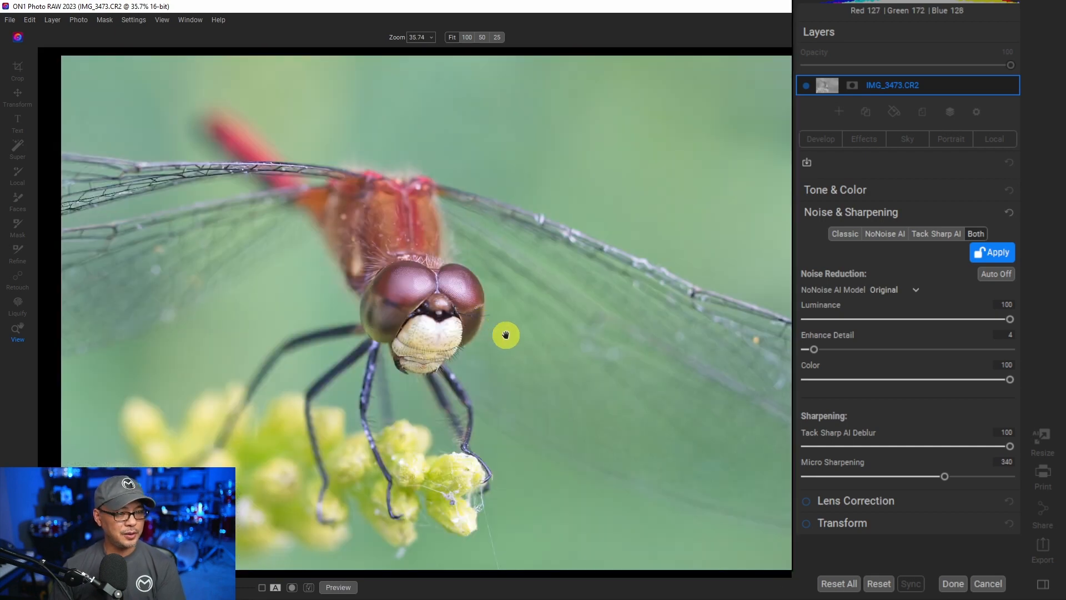
# Step: Toggle the preview off and on to compare with the original, then inspect wing detail at 100%
pyautogui.click(338, 587)
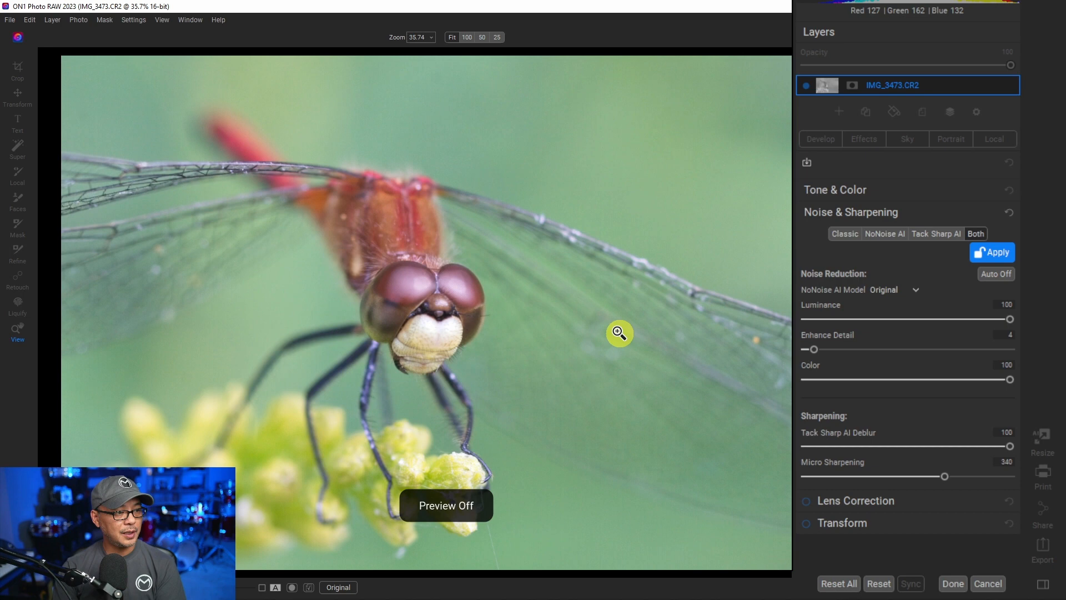
pyautogui.click(338, 587)
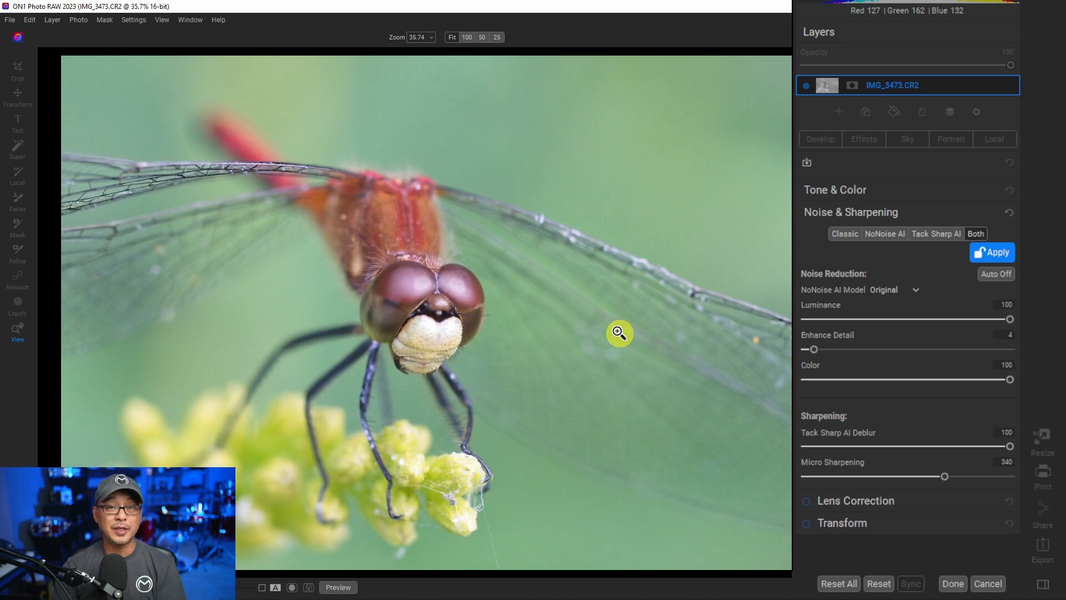
pyautogui.click(337, 586)
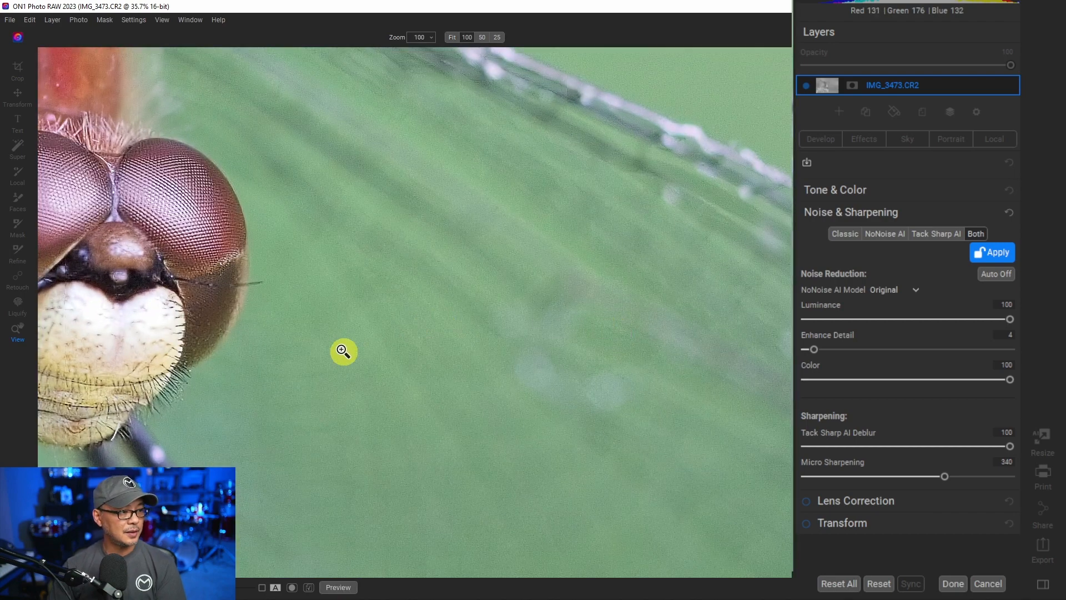
pyautogui.click(467, 37)
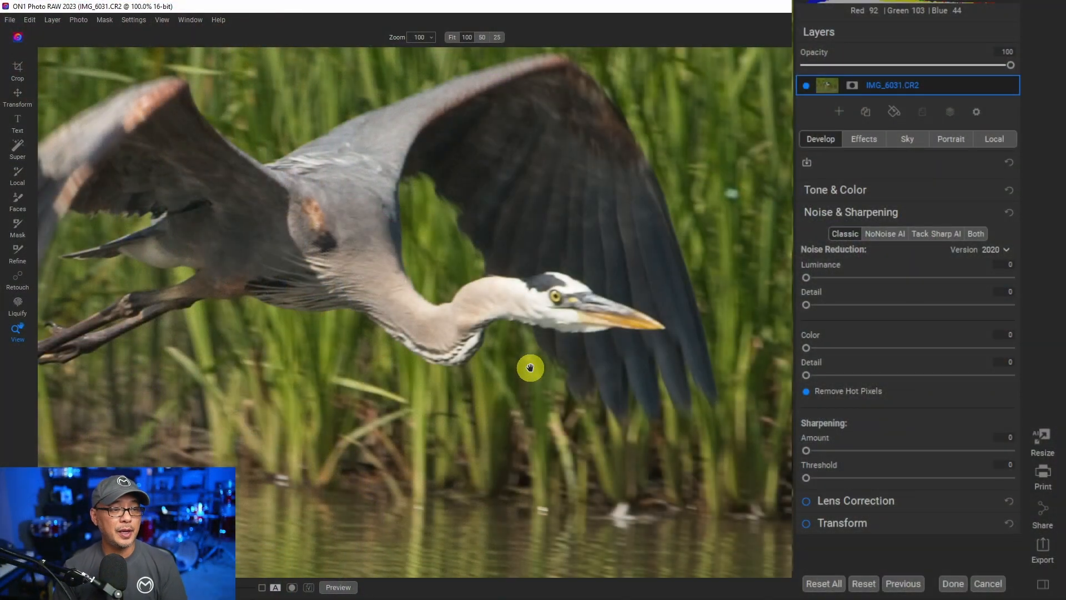
pyautogui.click(452, 37)
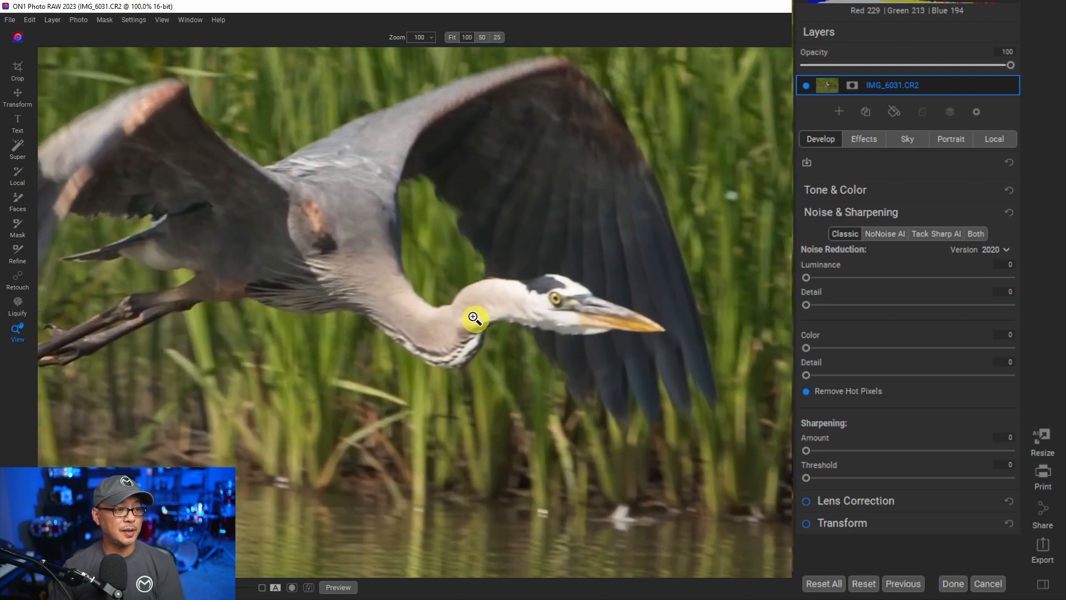
pyautogui.moveTo(519, 333)
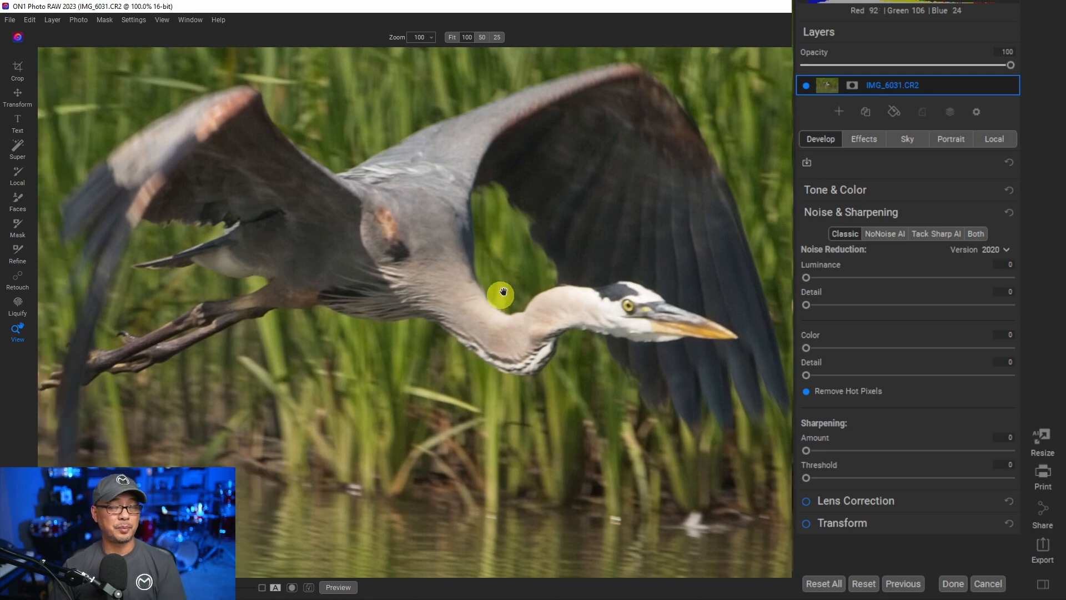
pyautogui.moveTo(609, 295)
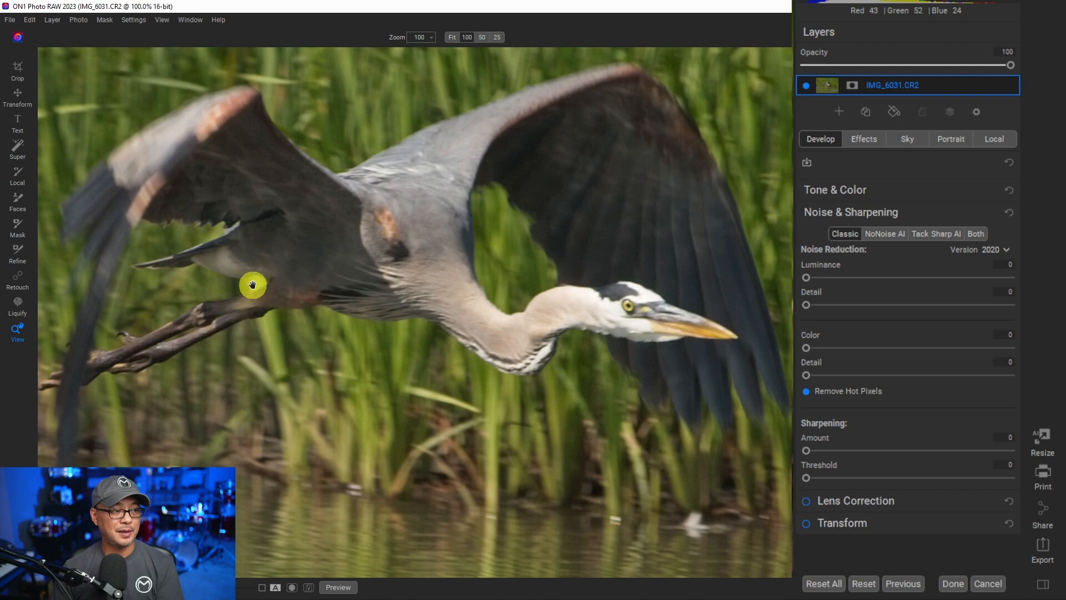
pyautogui.moveTo(285, 284)
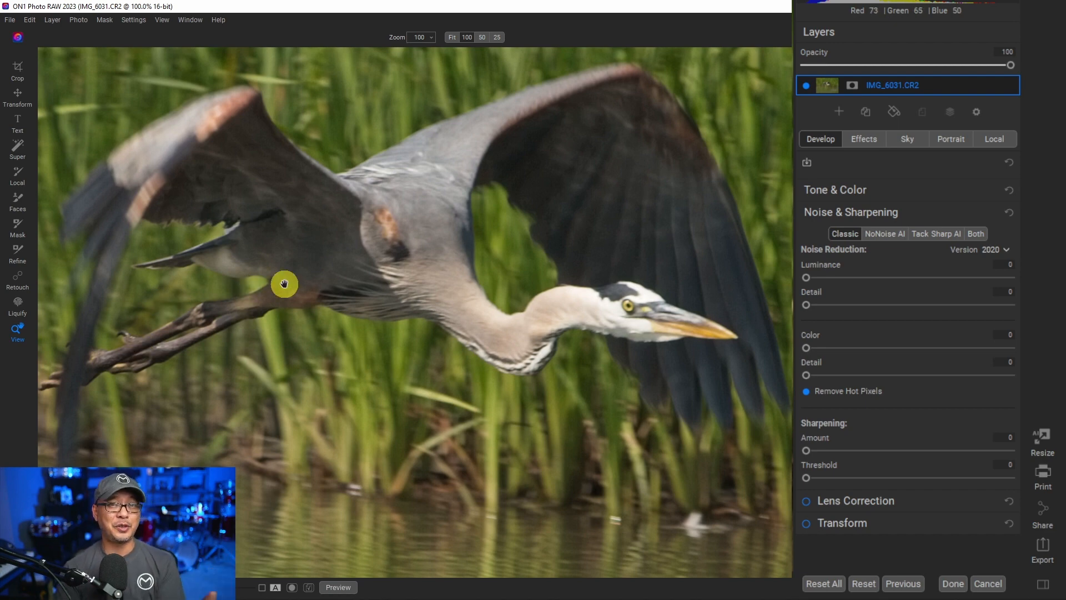
pyautogui.moveTo(408, 271)
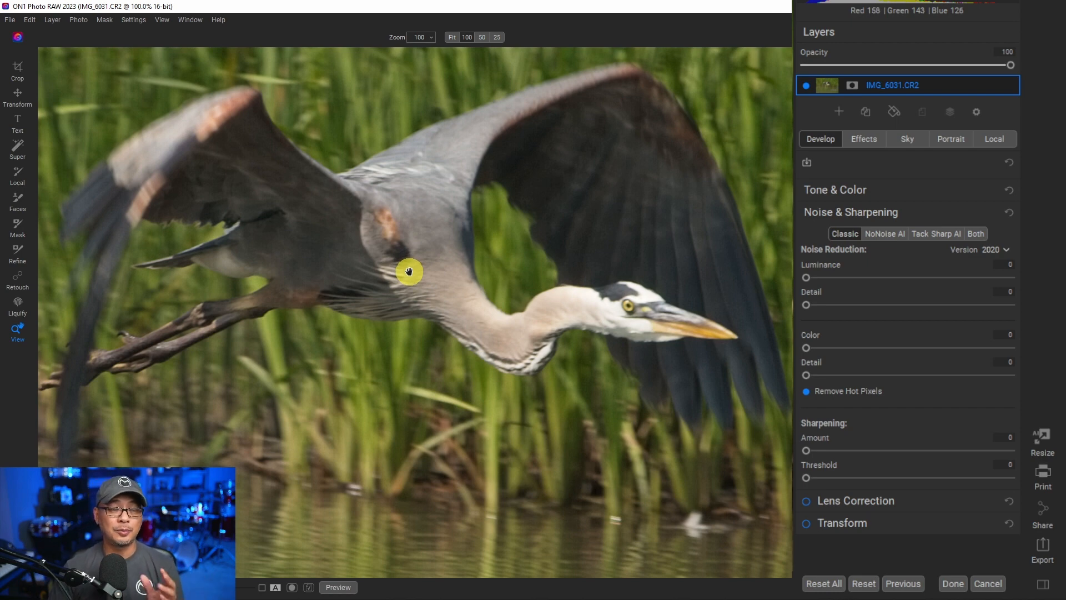
pyautogui.moveTo(413, 281)
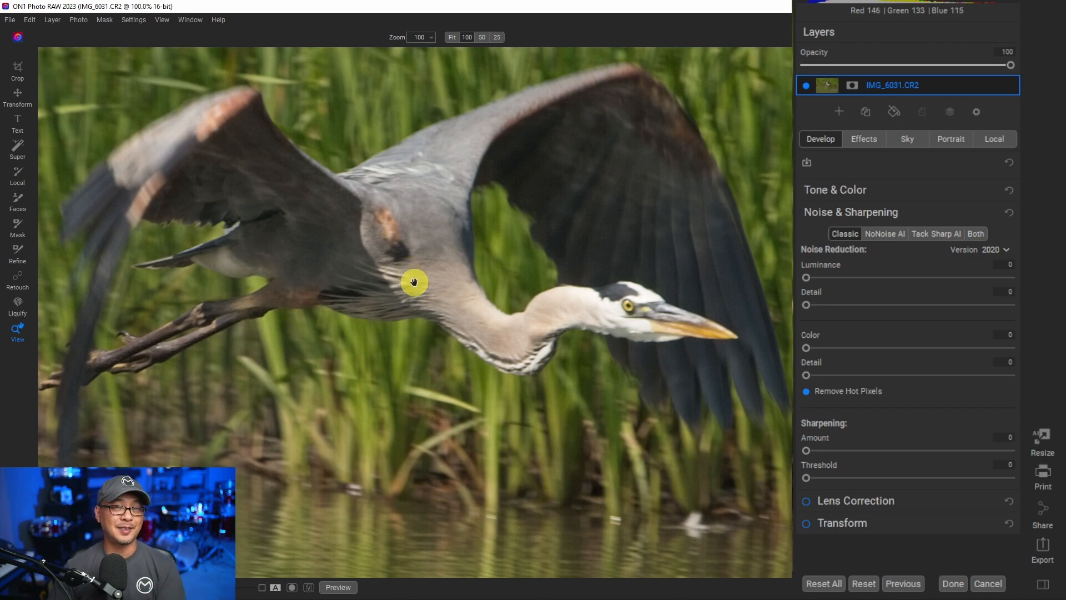
pyautogui.moveTo(610, 312)
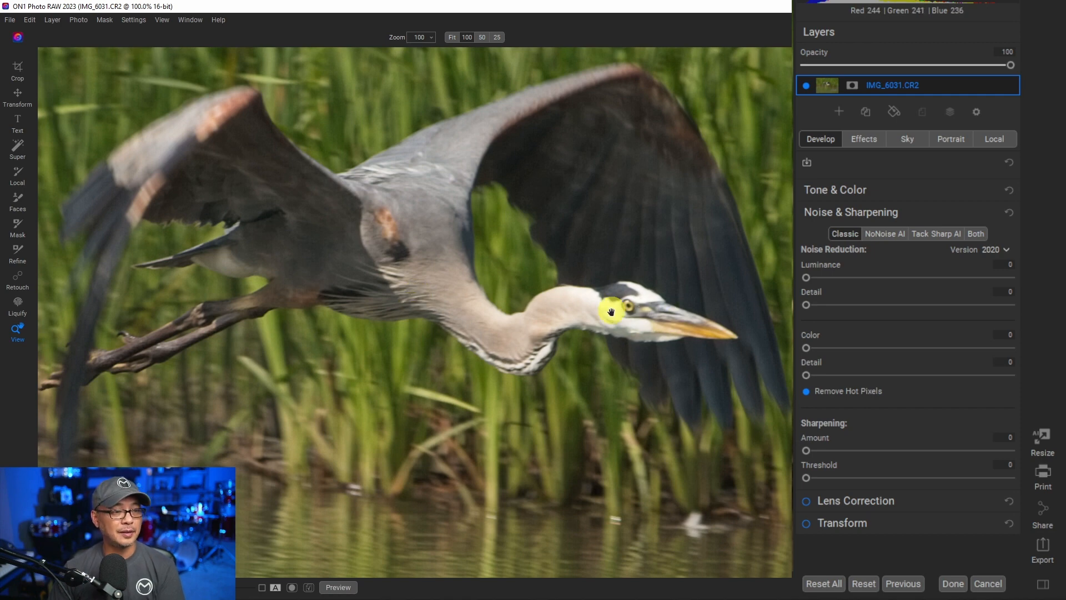
pyautogui.moveTo(392, 481)
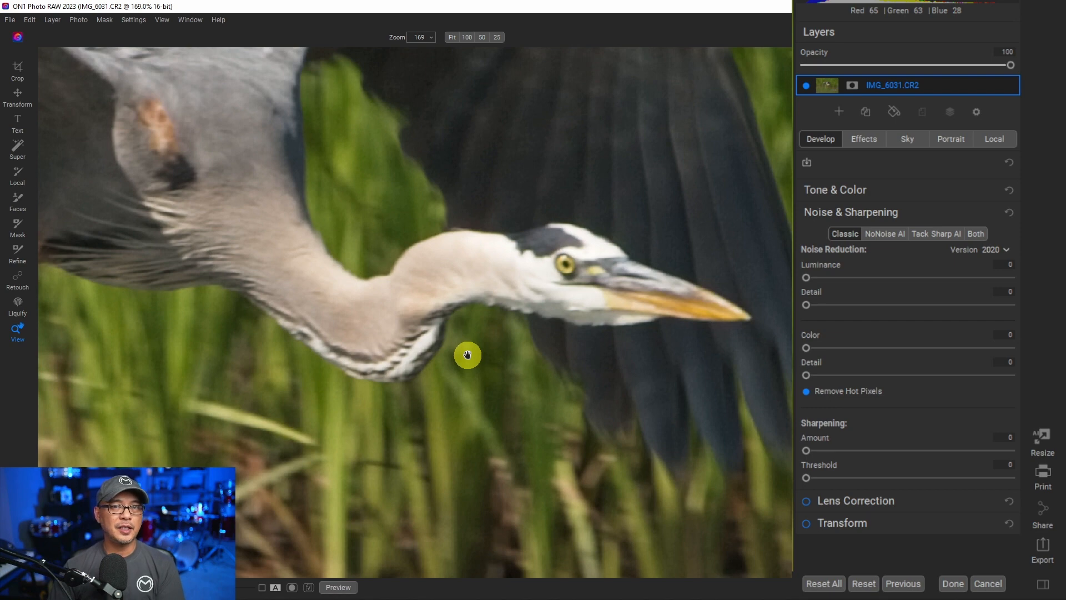
pyautogui.moveTo(495, 381)
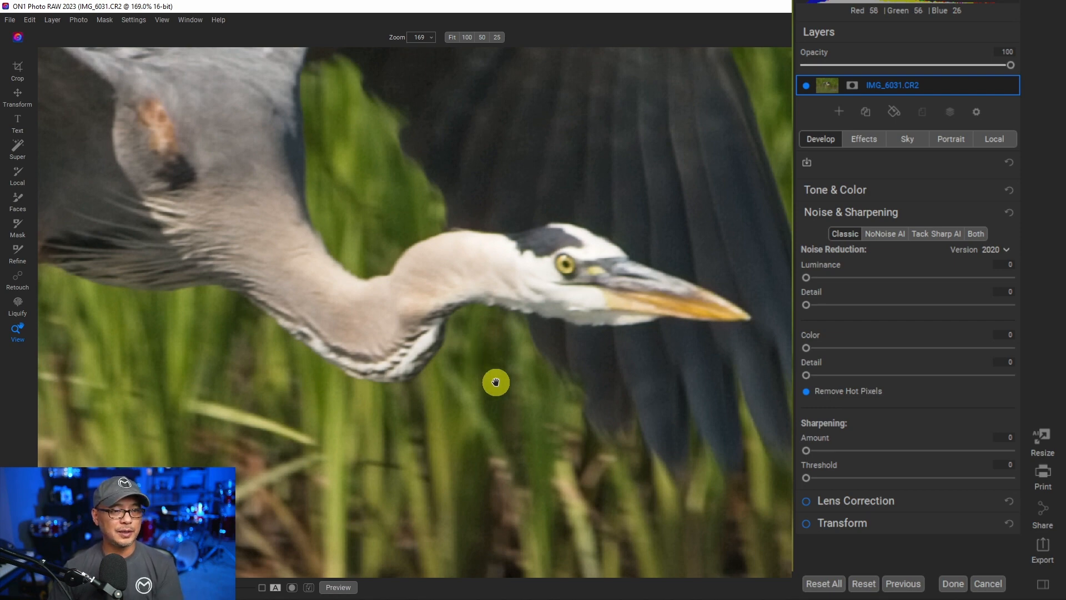
pyautogui.moveTo(998, 416)
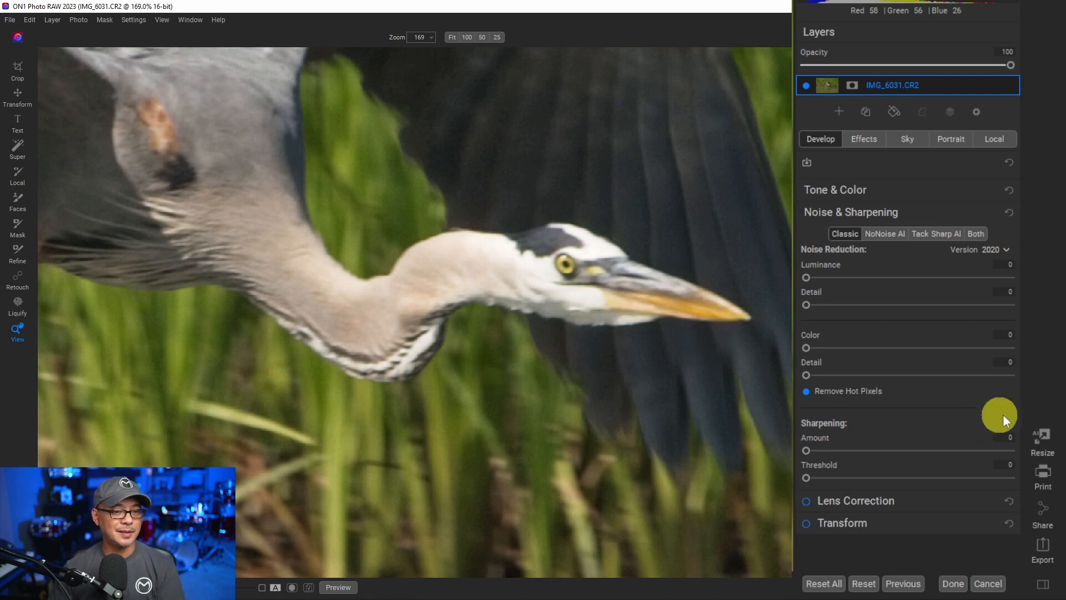
pyautogui.moveTo(516, 356)
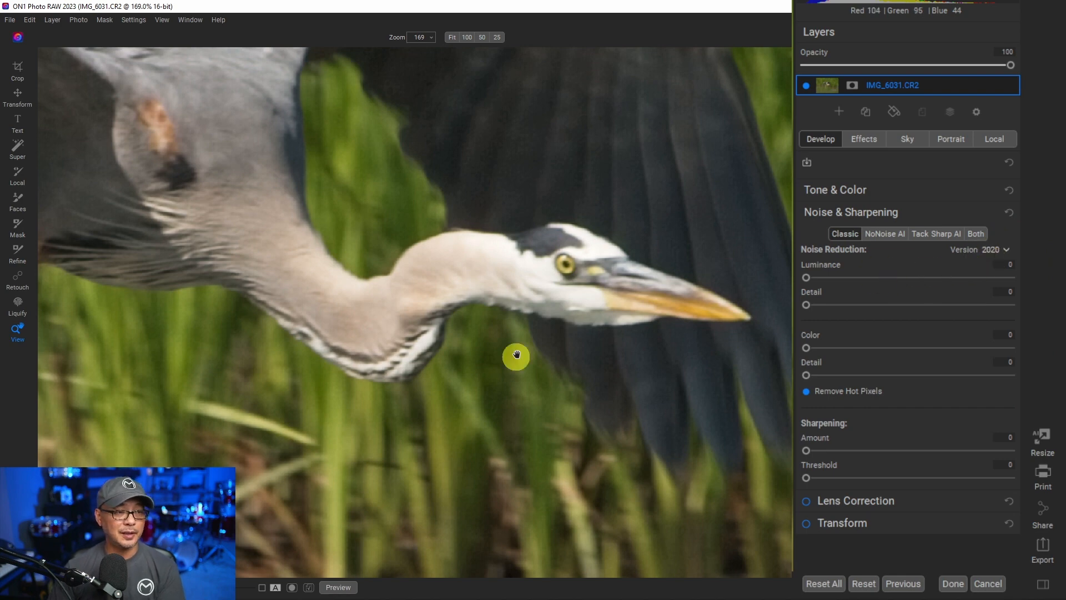
pyautogui.moveTo(929, 387)
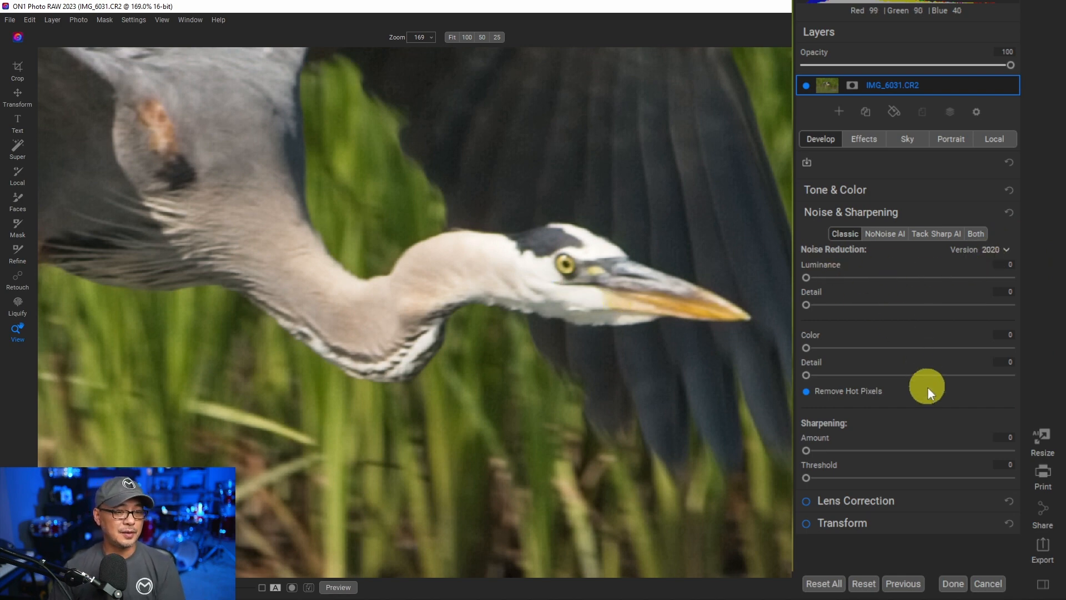
# Step: Enable Both on the heron with Luminance 70, Deblur 100, Micro Sharpening 100 and zoom to inspect
pyautogui.click(976, 233)
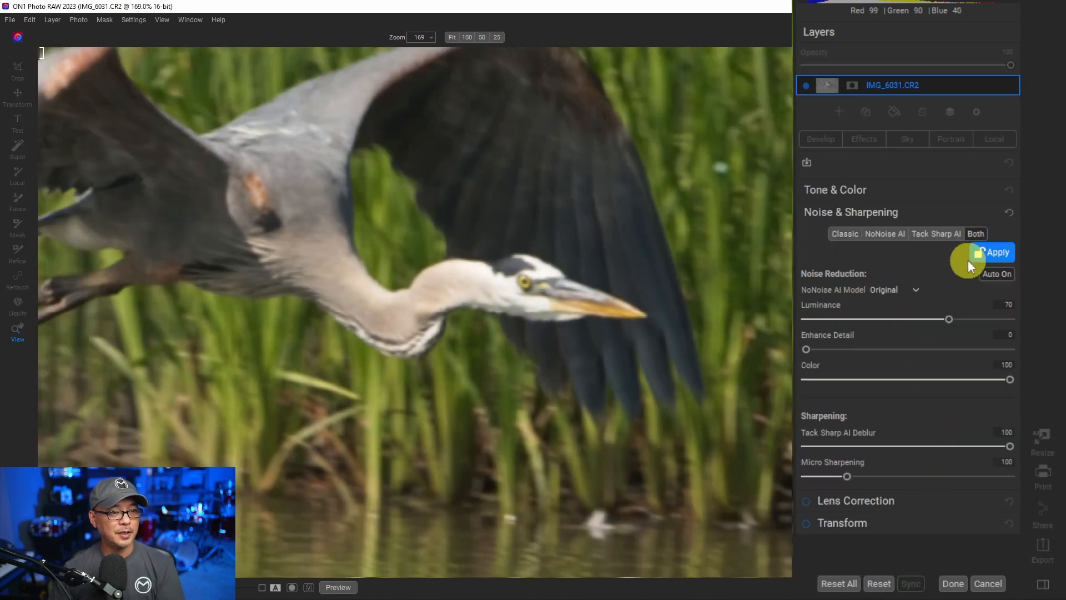
pyautogui.click(467, 36)
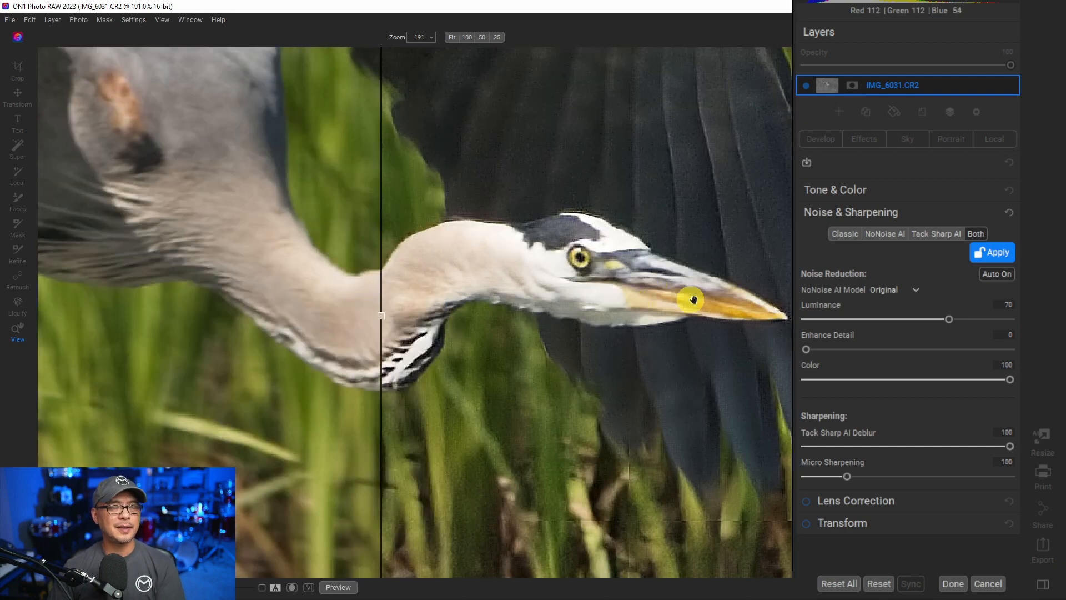
pyautogui.moveTo(541, 223)
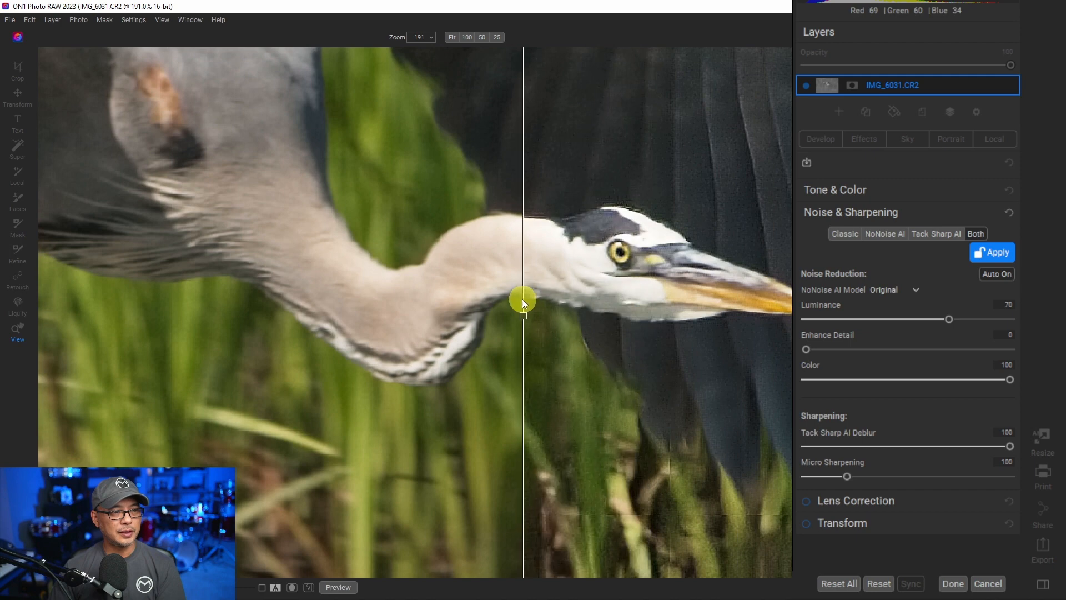
pyautogui.moveTo(647, 289)
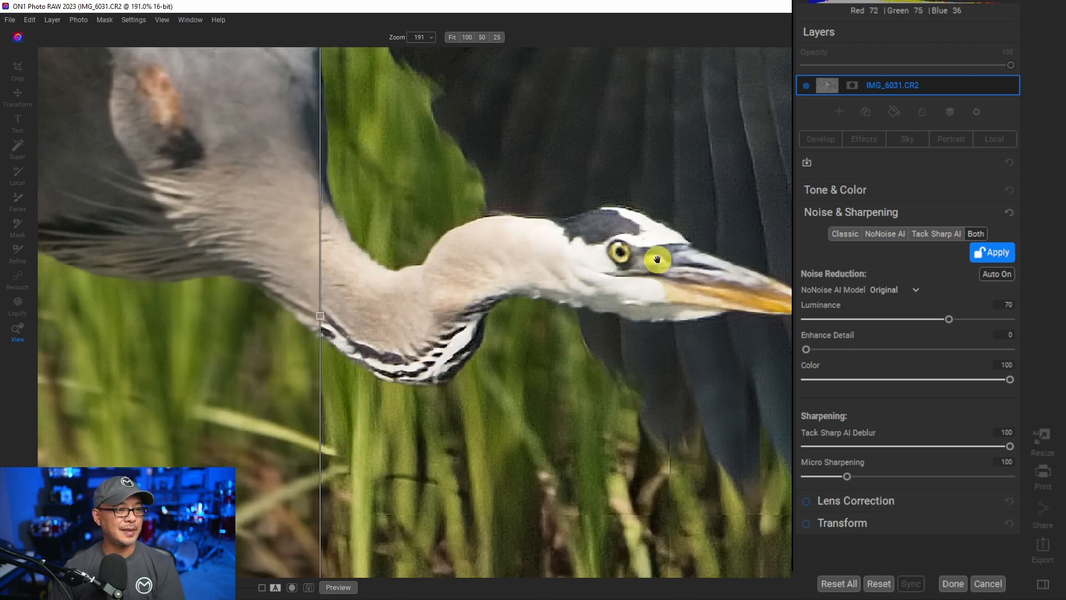
pyautogui.moveTo(423, 273)
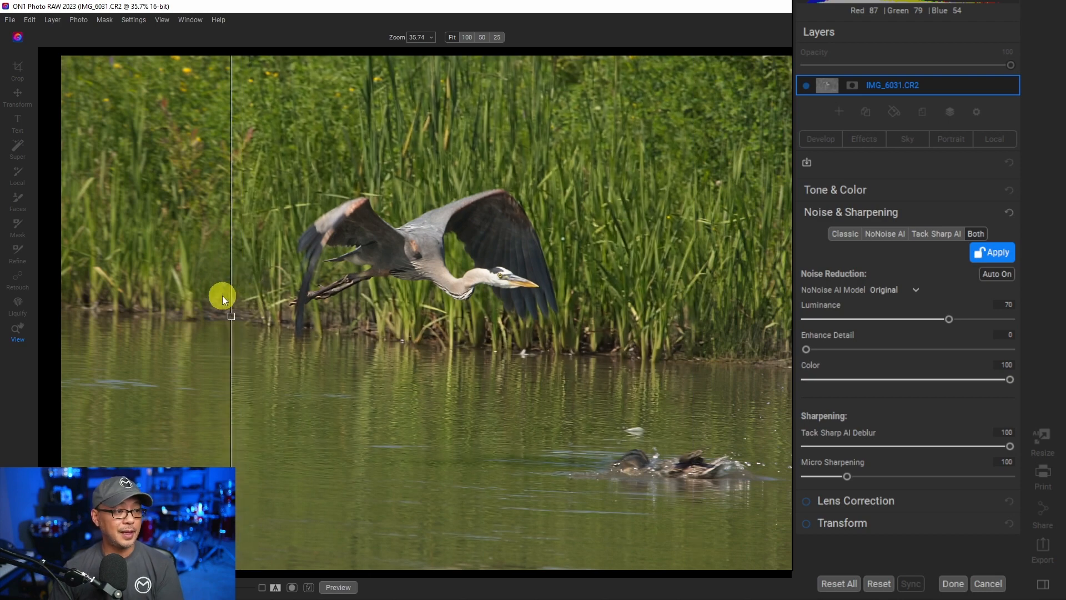
pyautogui.click(468, 37)
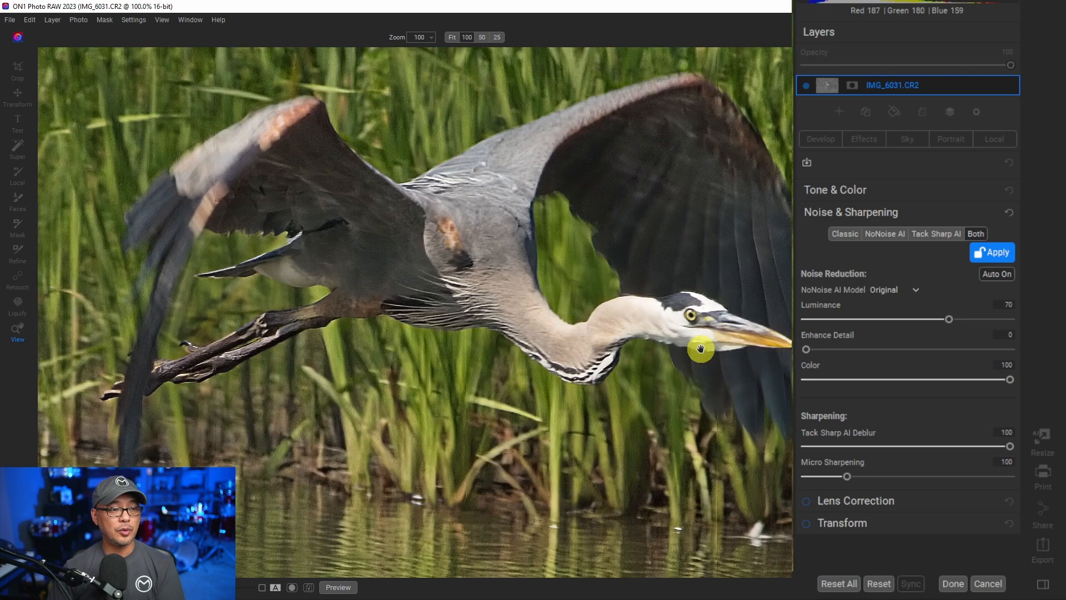
pyautogui.moveTo(745, 343)
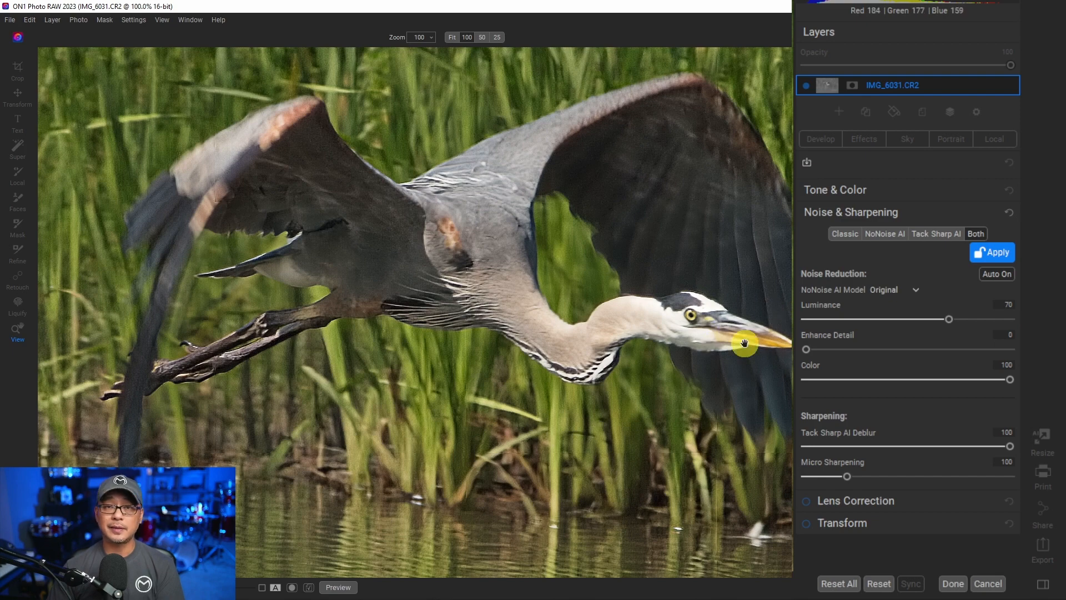
pyautogui.moveTo(640, 320)
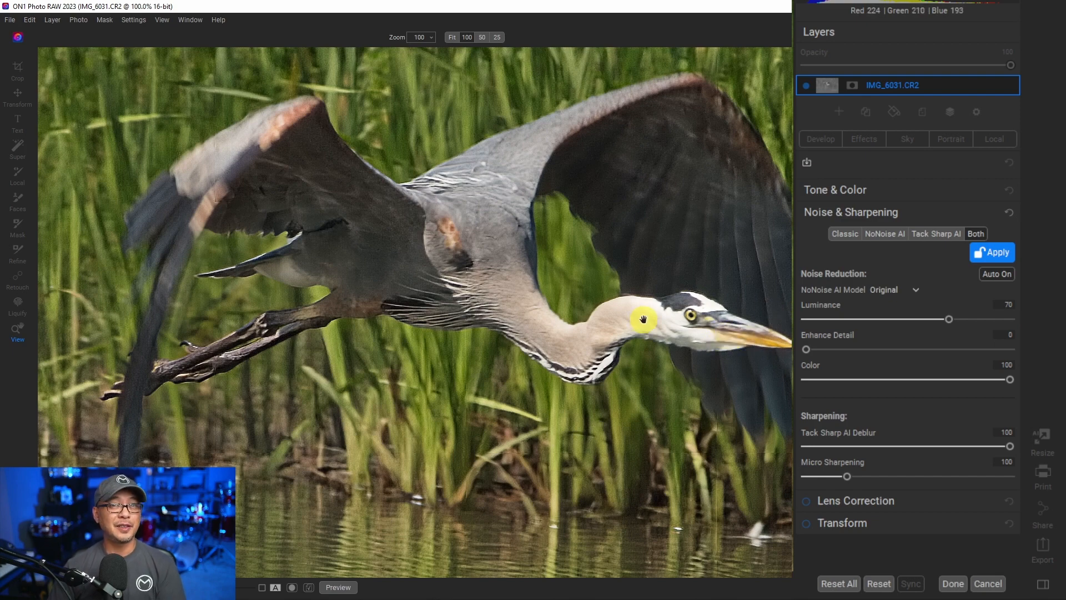
pyautogui.moveTo(420, 254)
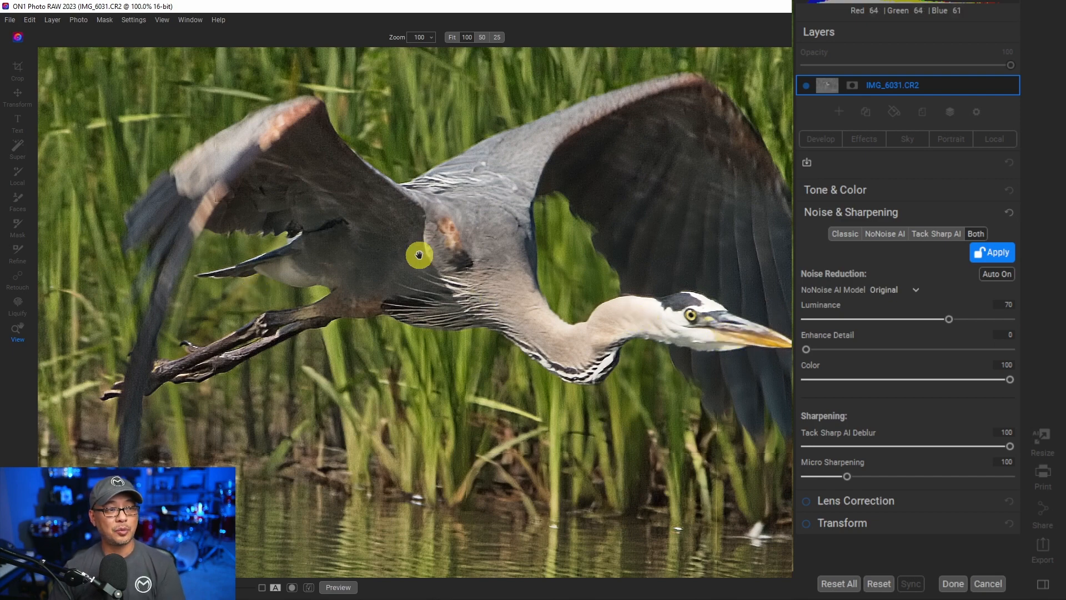